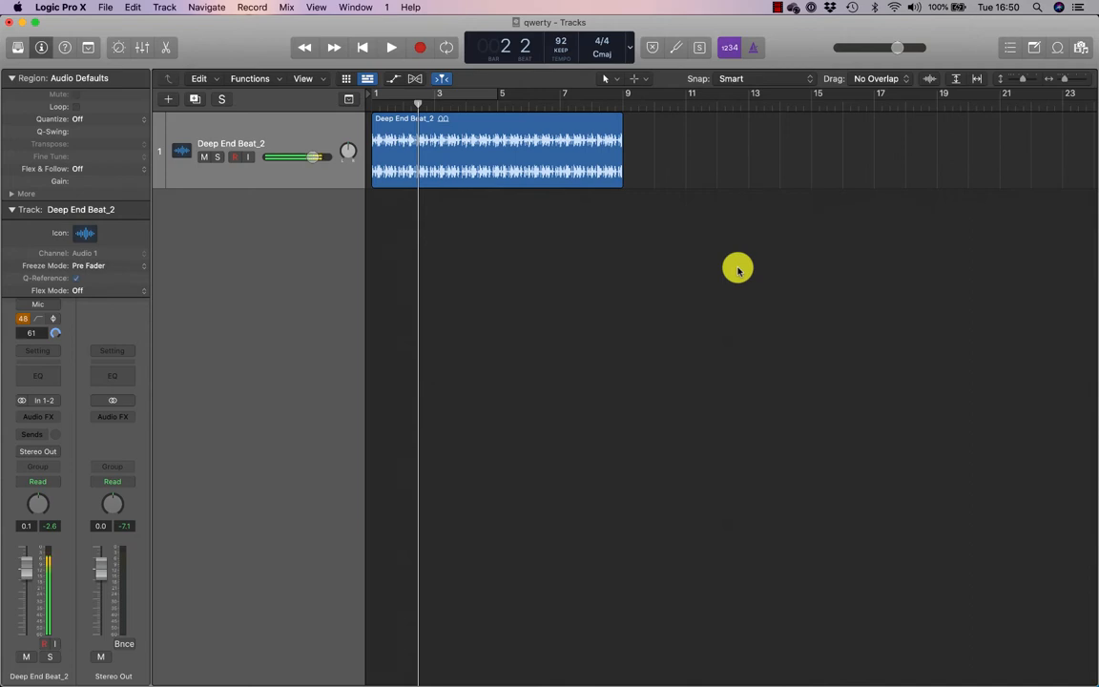
Step: Open the loop library, stop playback, work in the browser, then close the library
left_click(1079, 48)
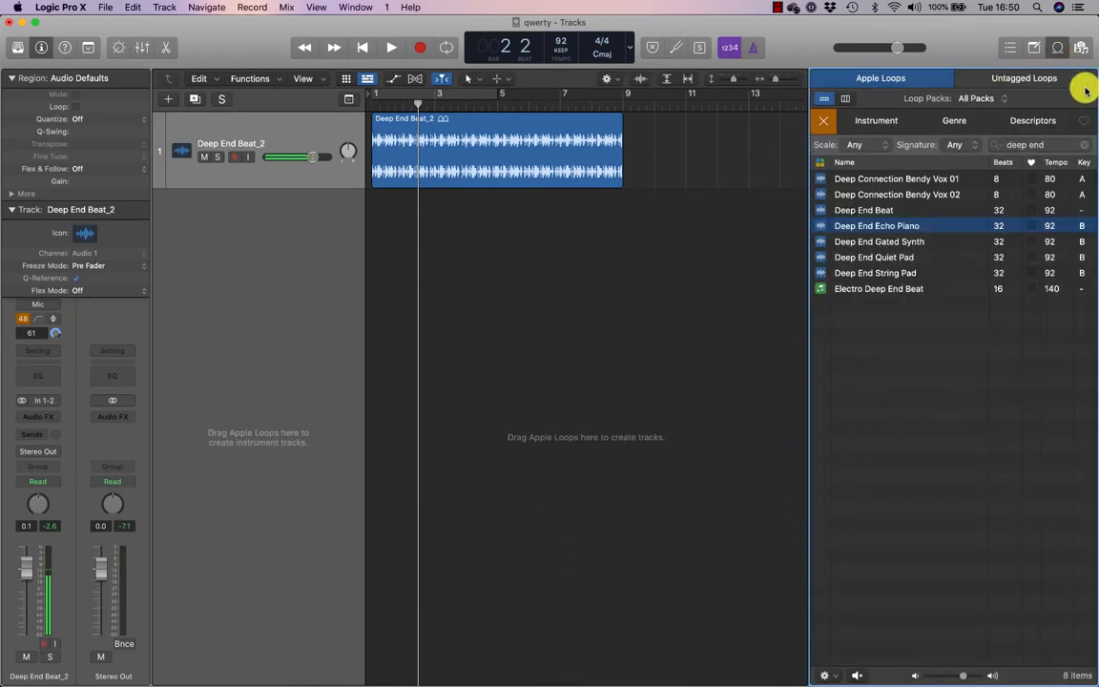
mouse_move(975, 371)
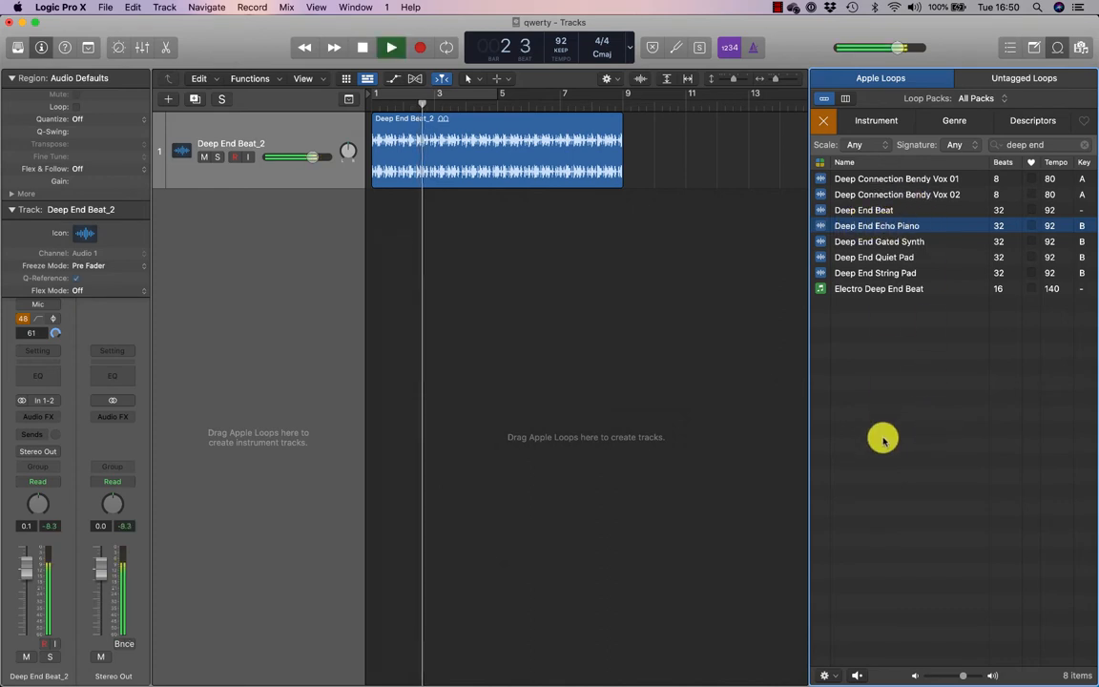
left_click(385, 45)
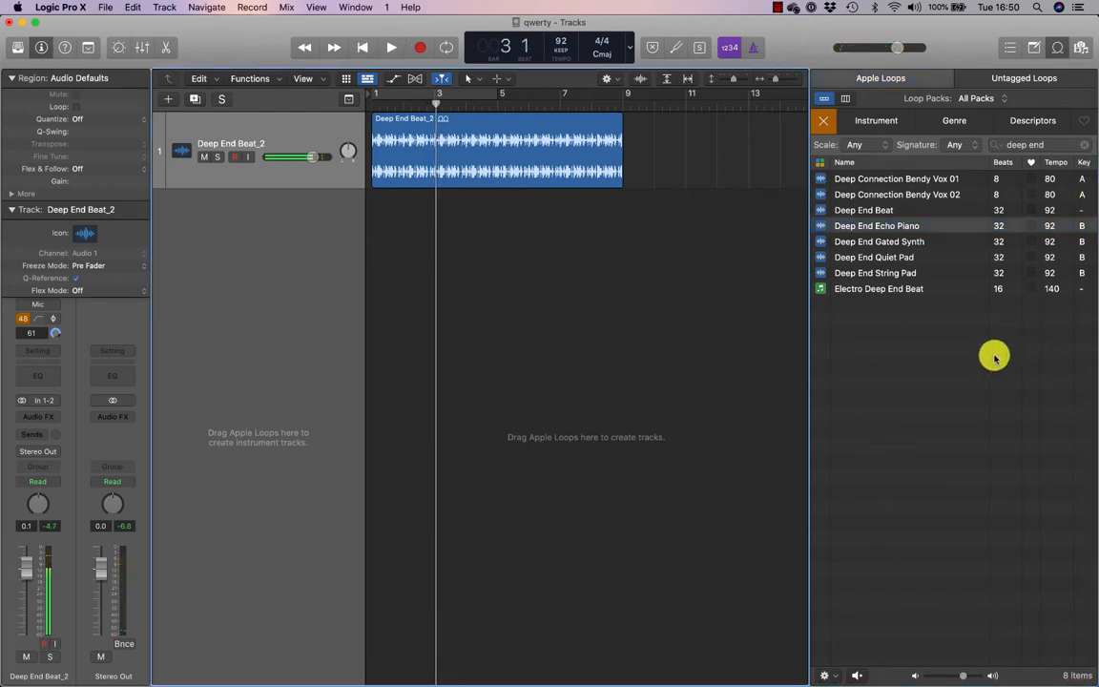
left_click(876, 225)
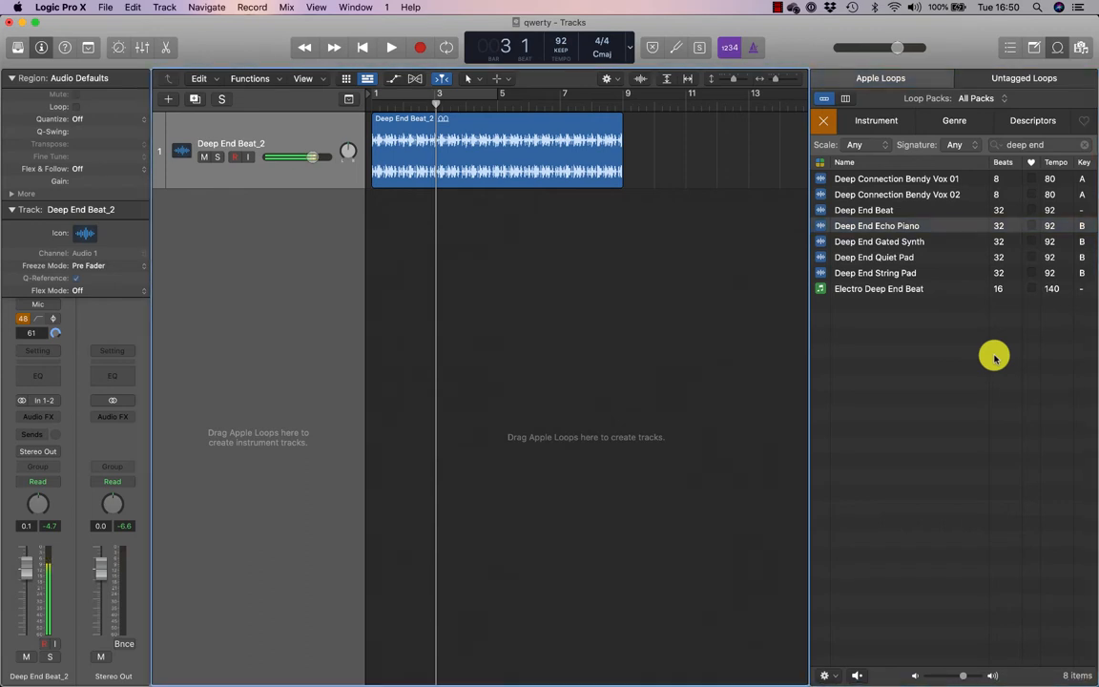
left_click(383, 45)
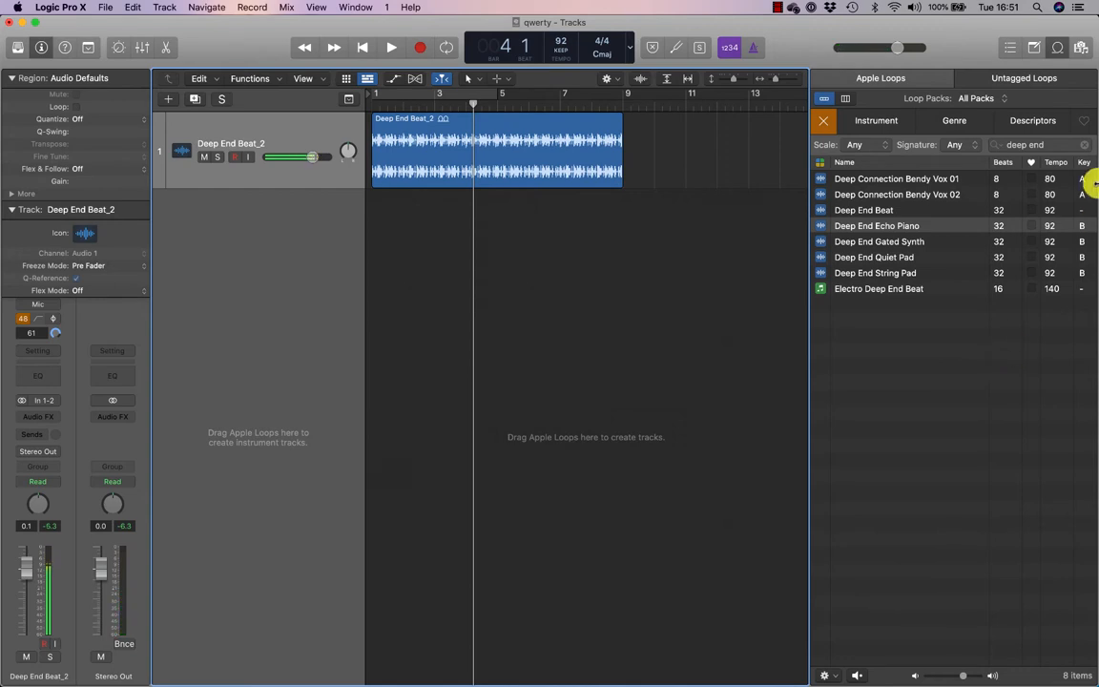
left_click(1066, 51)
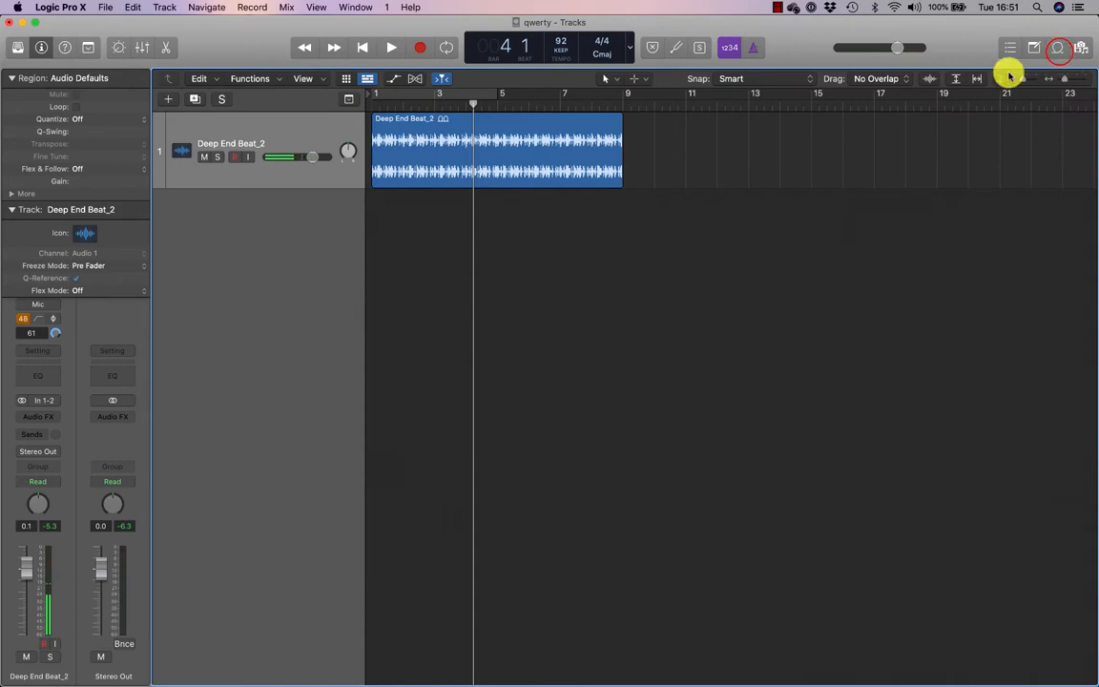
left_click(1056, 49)
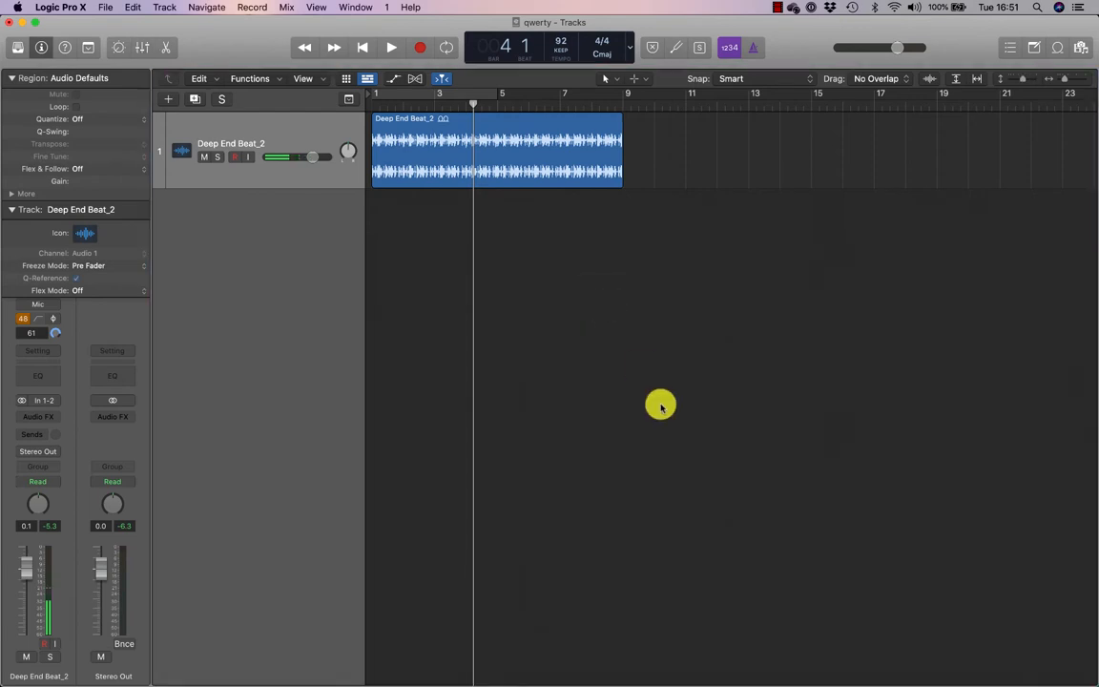
mouse_move(700, 95)
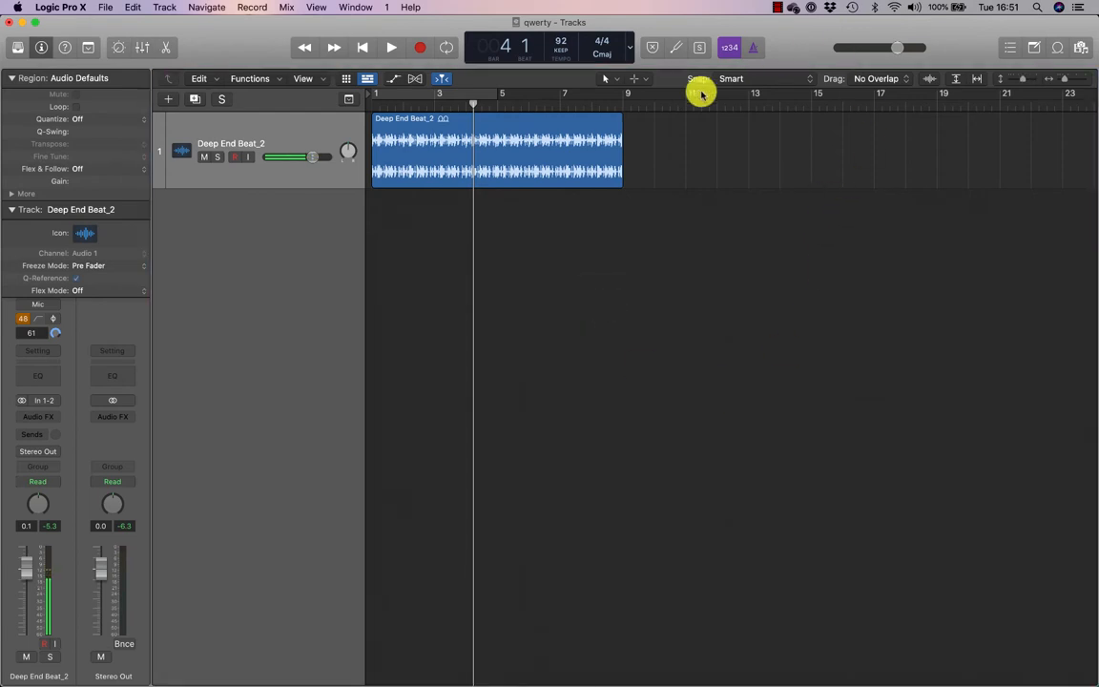
mouse_move(534, 551)
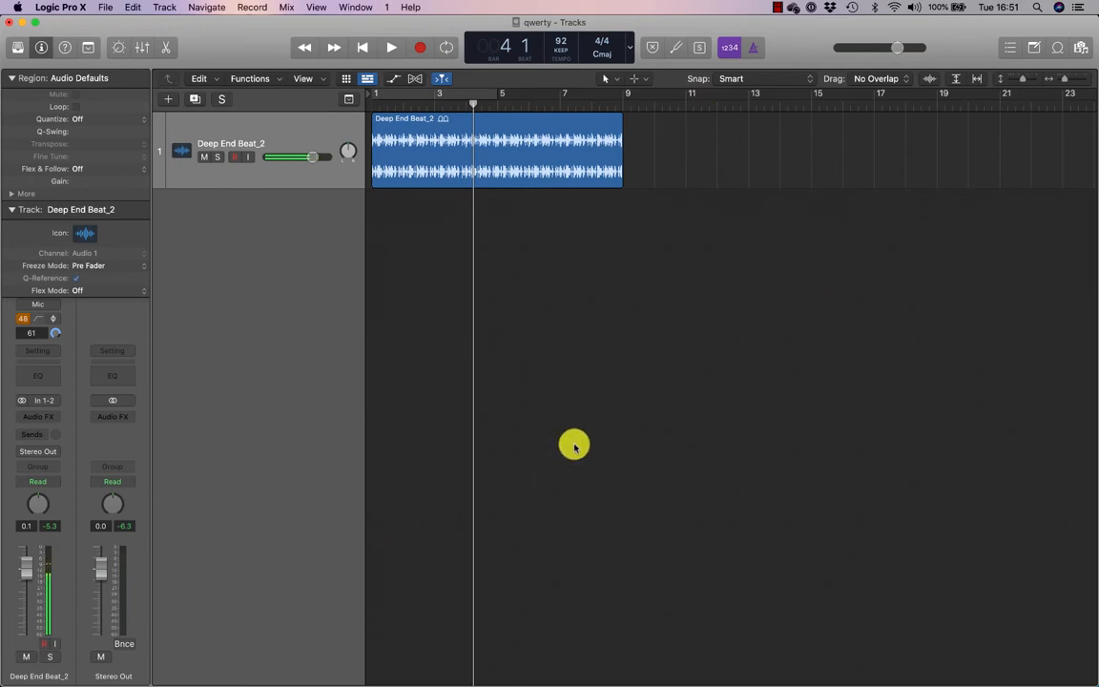
left_click(382, 46)
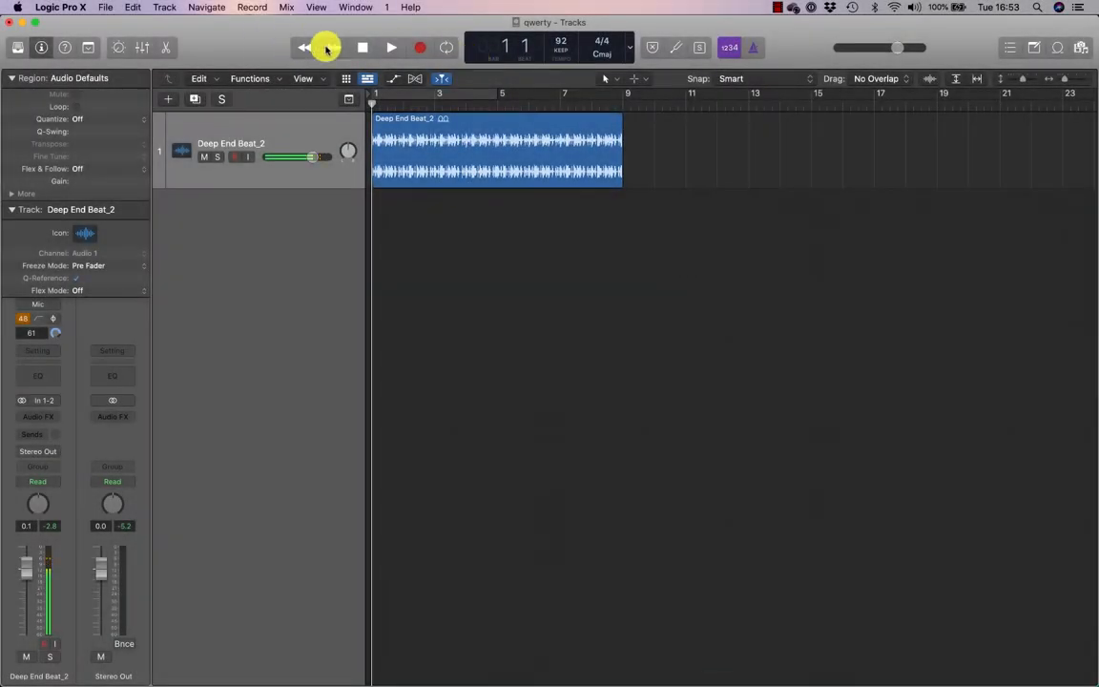
Step: Step forward one bar, play the beat briefly, and stop back at bar 1
left_click(307, 45)
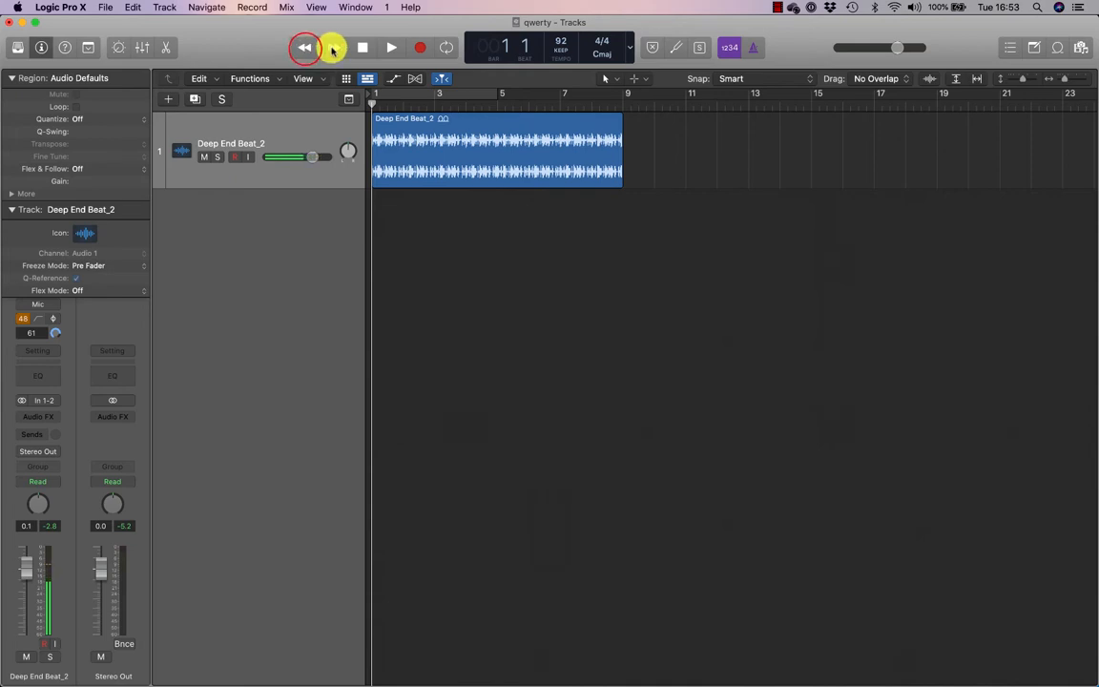
left_click(329, 47)
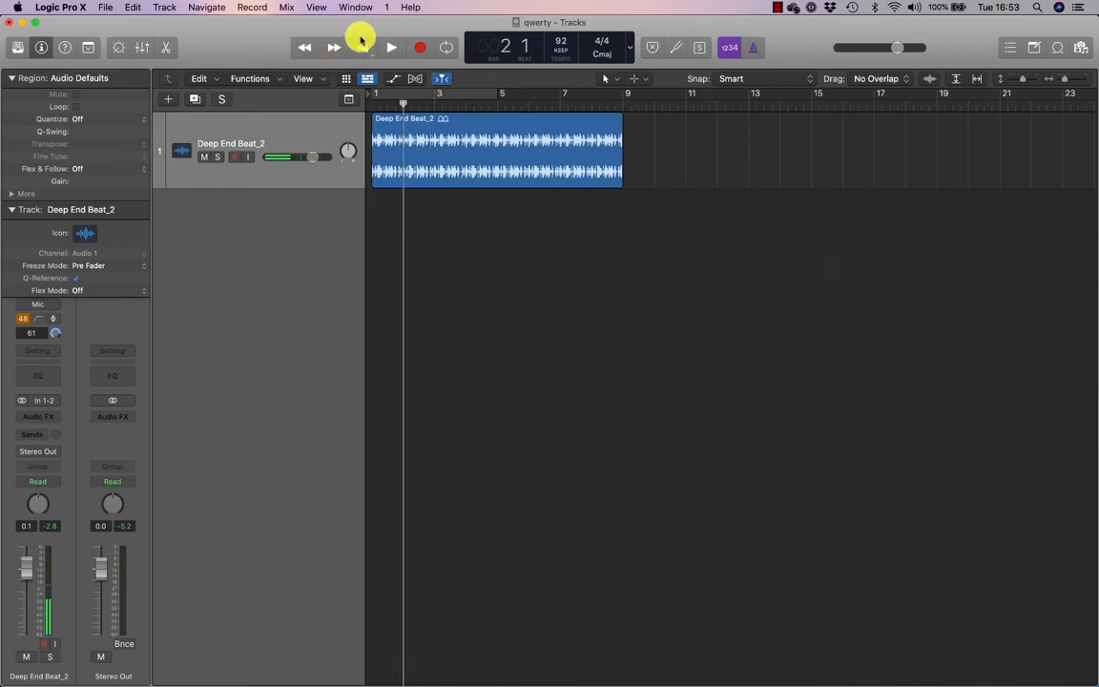
left_click(352, 46)
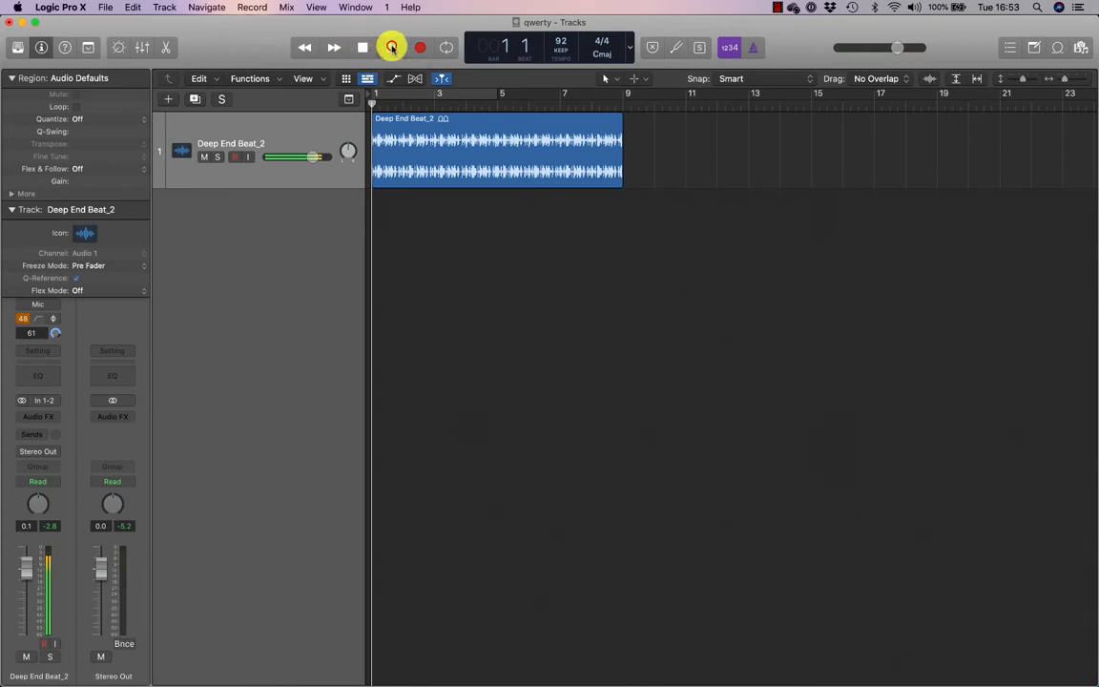
left_click(362, 45)
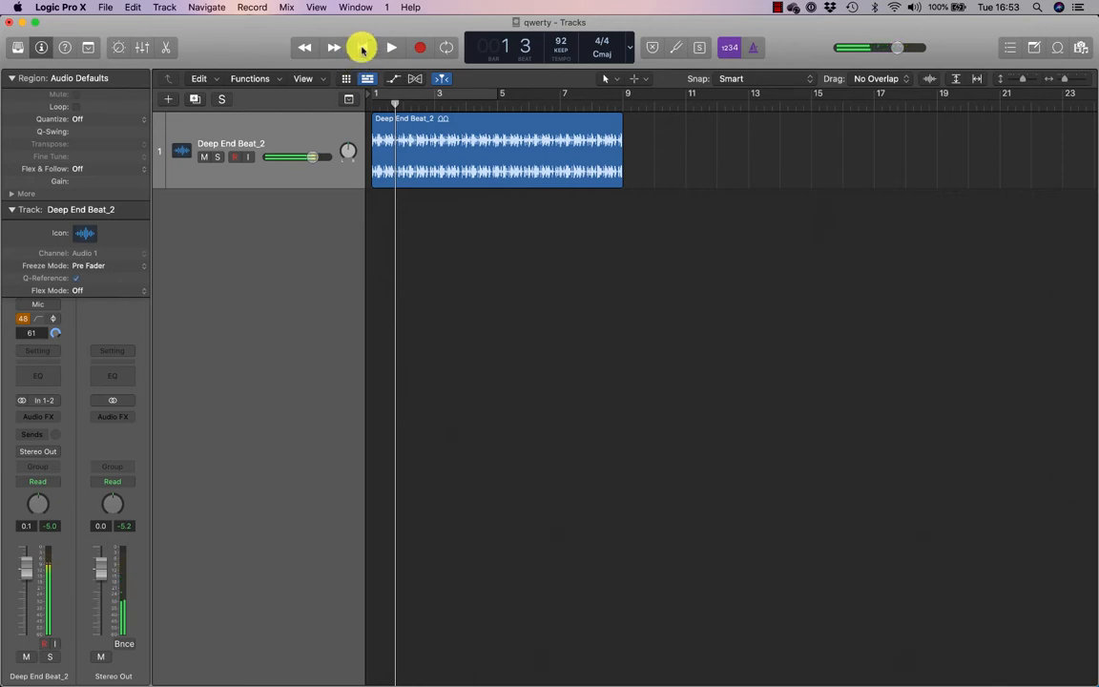
left_click(359, 47)
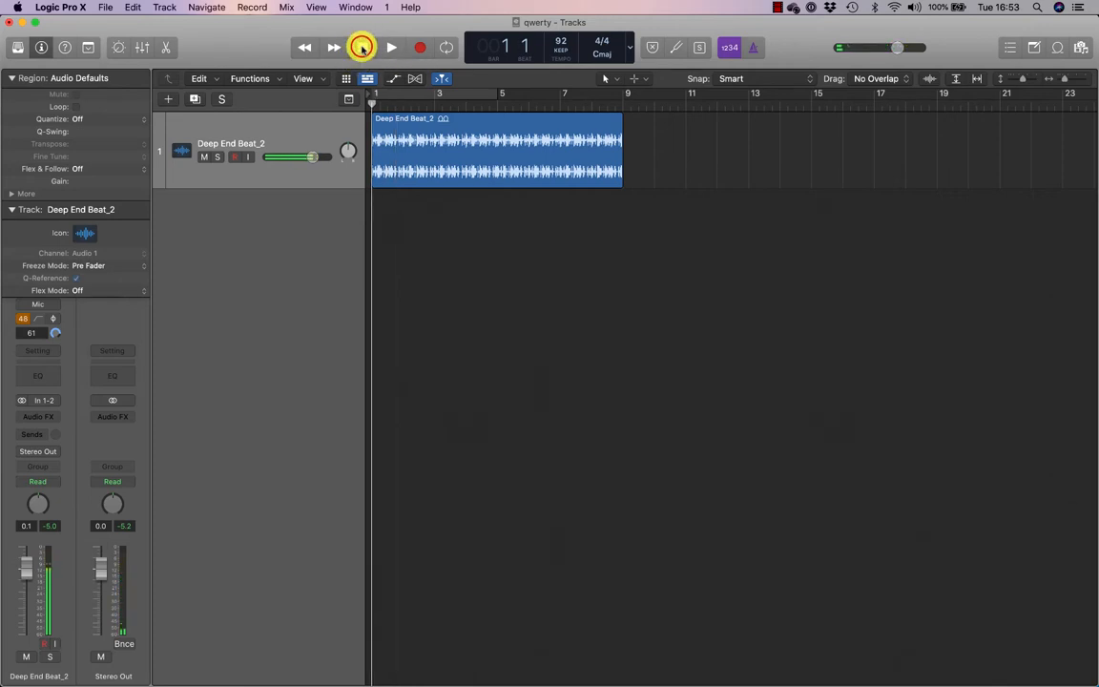
left_click(356, 45)
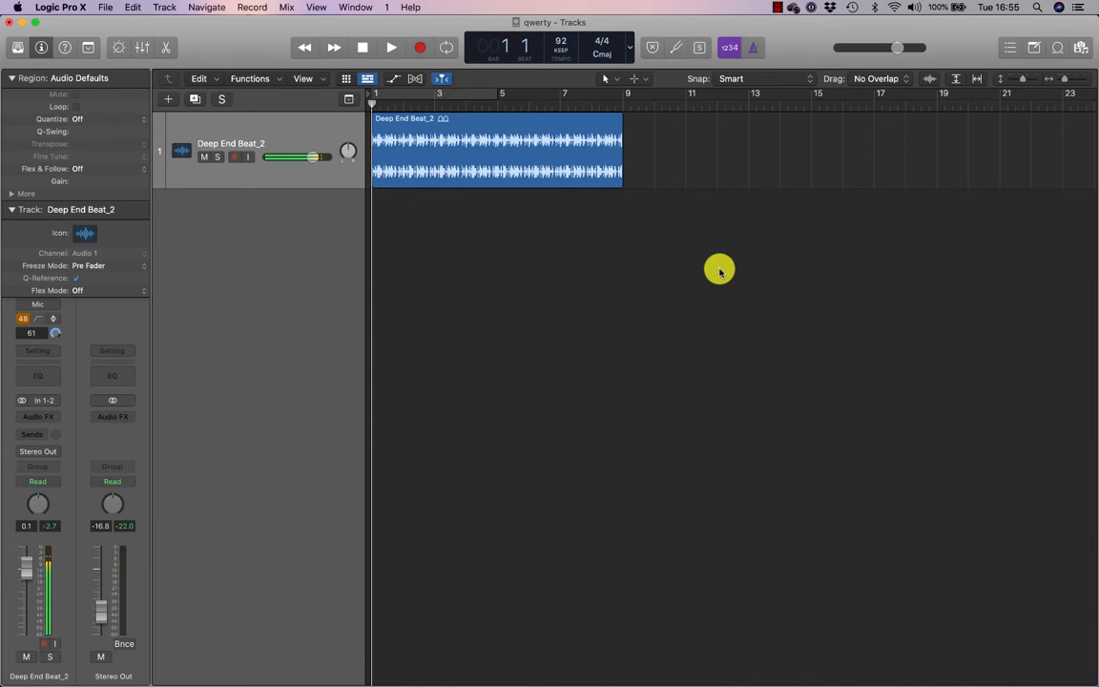
Step: Play Deep End Beat_2 from bar 1 and stop once it reaches bar 2
left_click(383, 46)
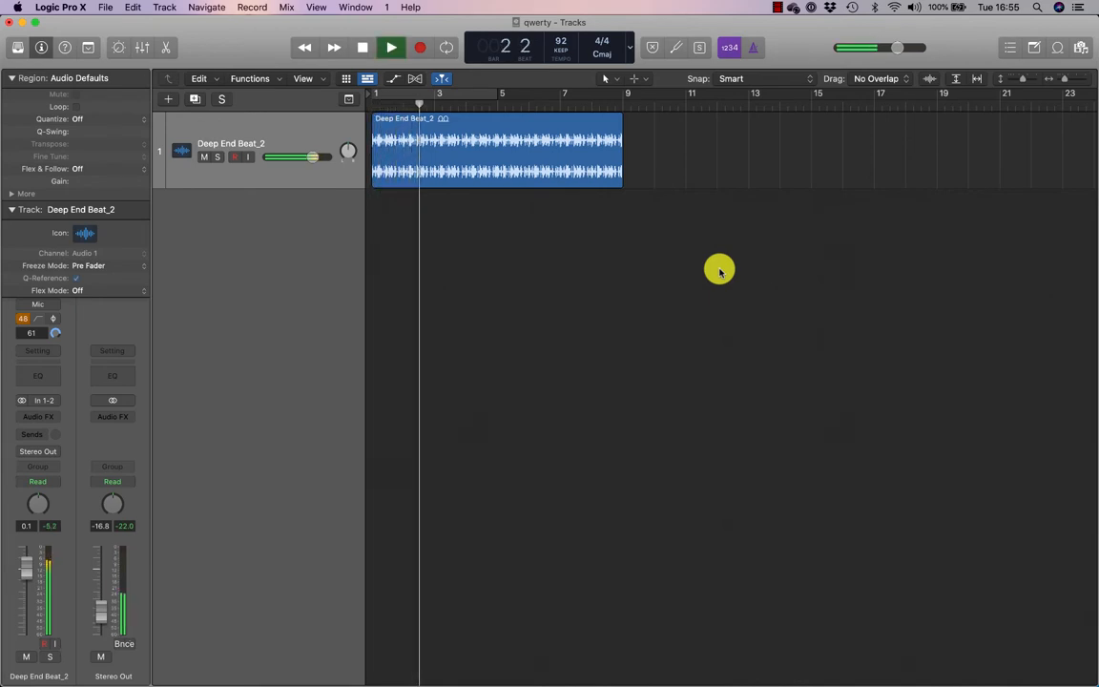
left_click(389, 46)
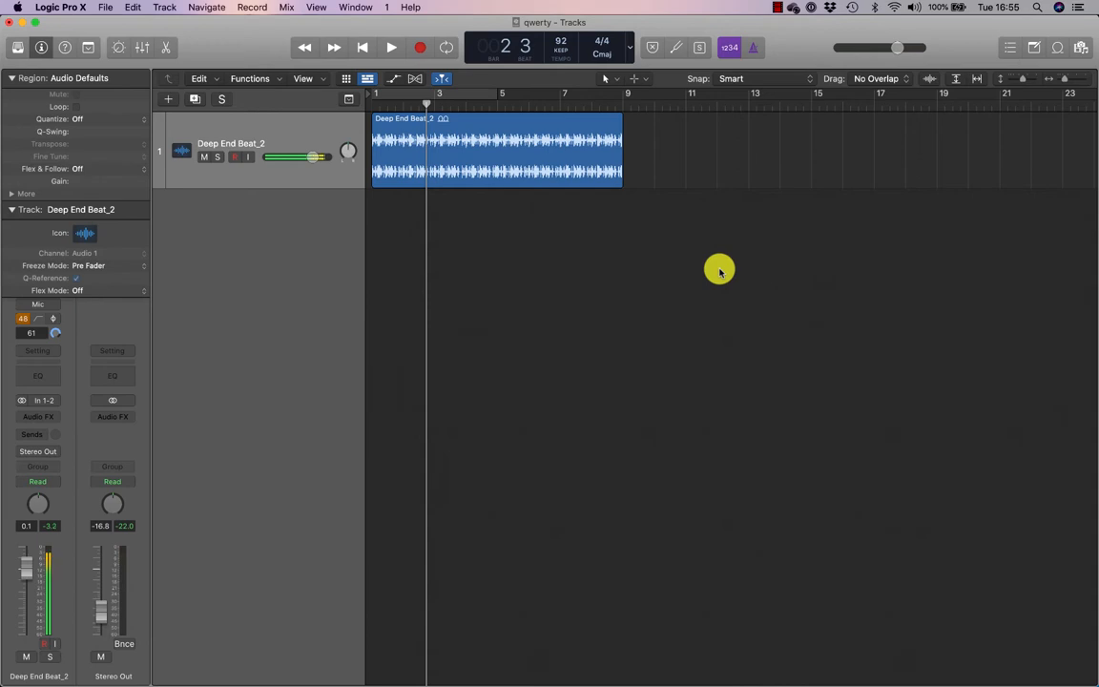
left_click(381, 47)
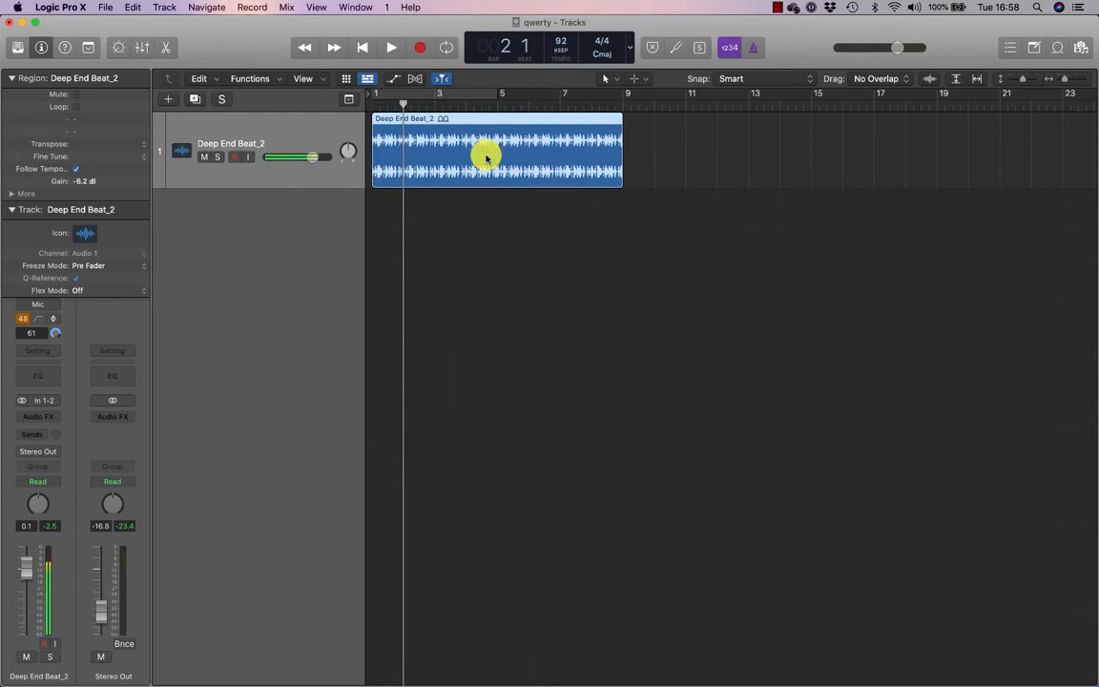
Step: Trim Deep End Beat_2 to end before bar 9 and set rounded cycle locators
left_click(443, 47)
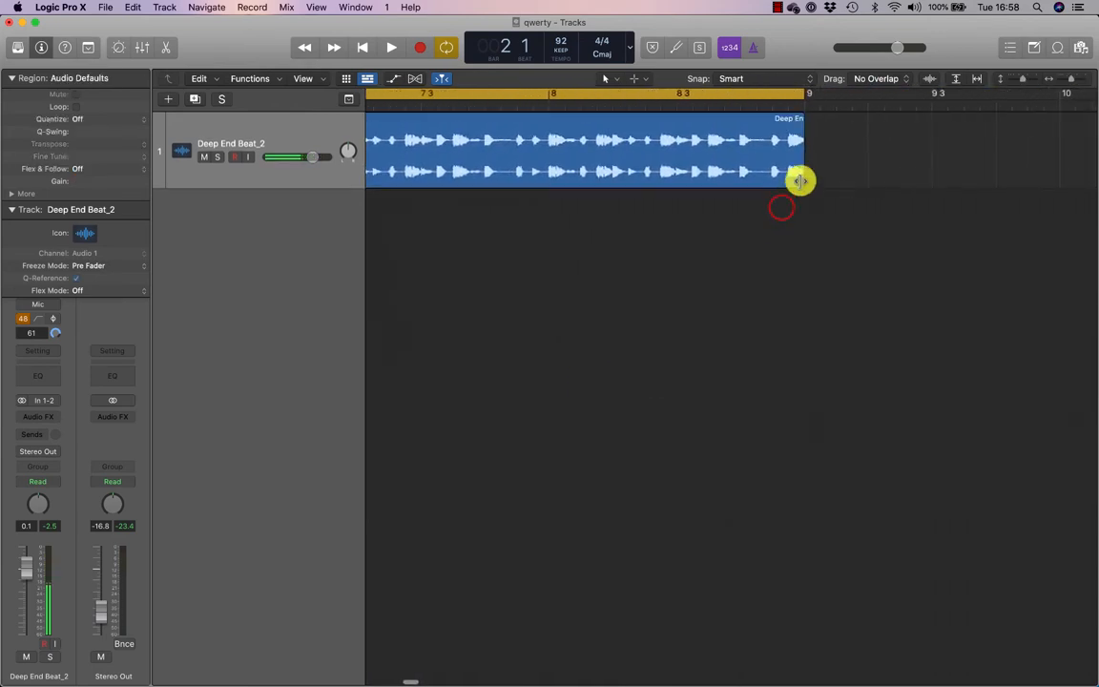
left_click_drag(800, 180, 749, 173)
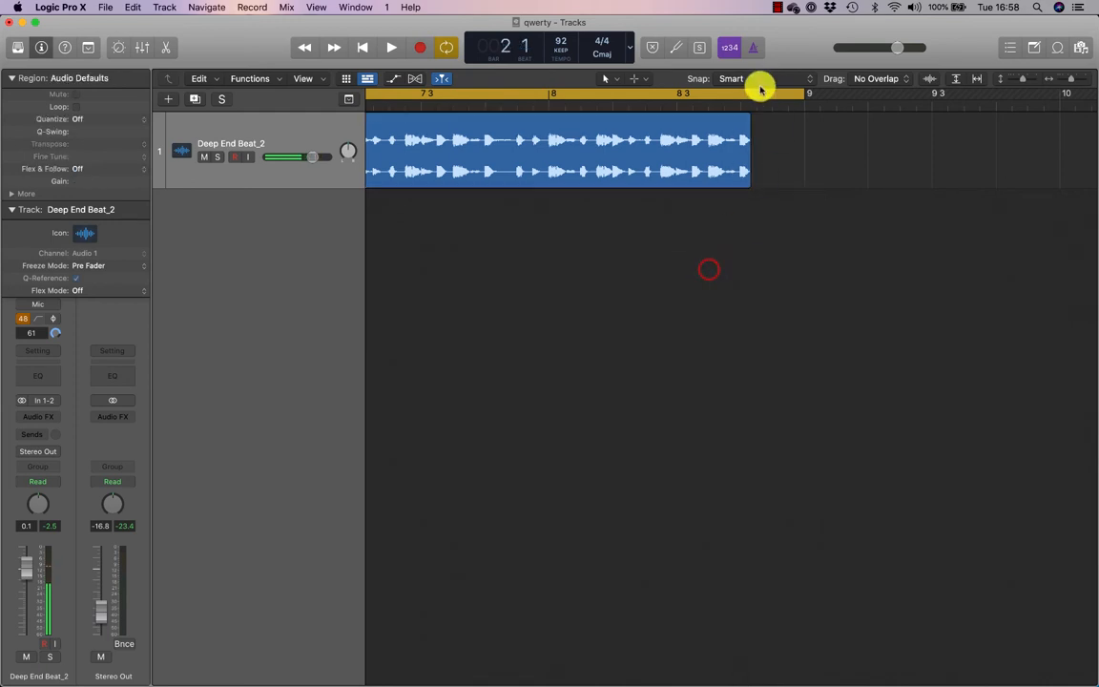
left_click(702, 154)
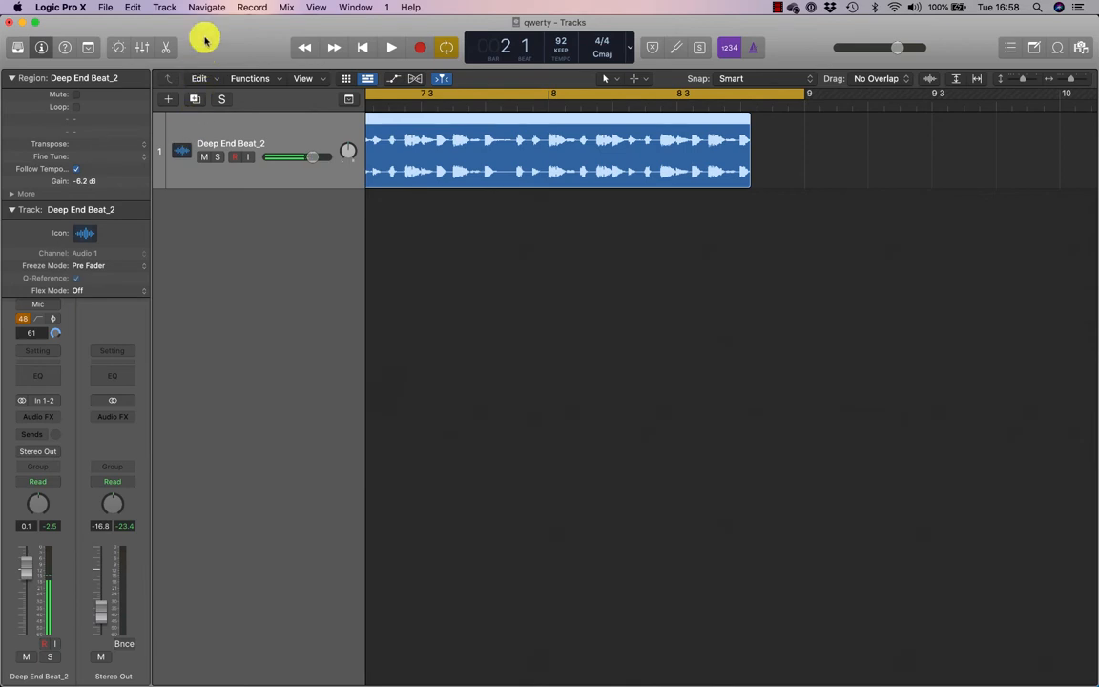
left_click(206, 7)
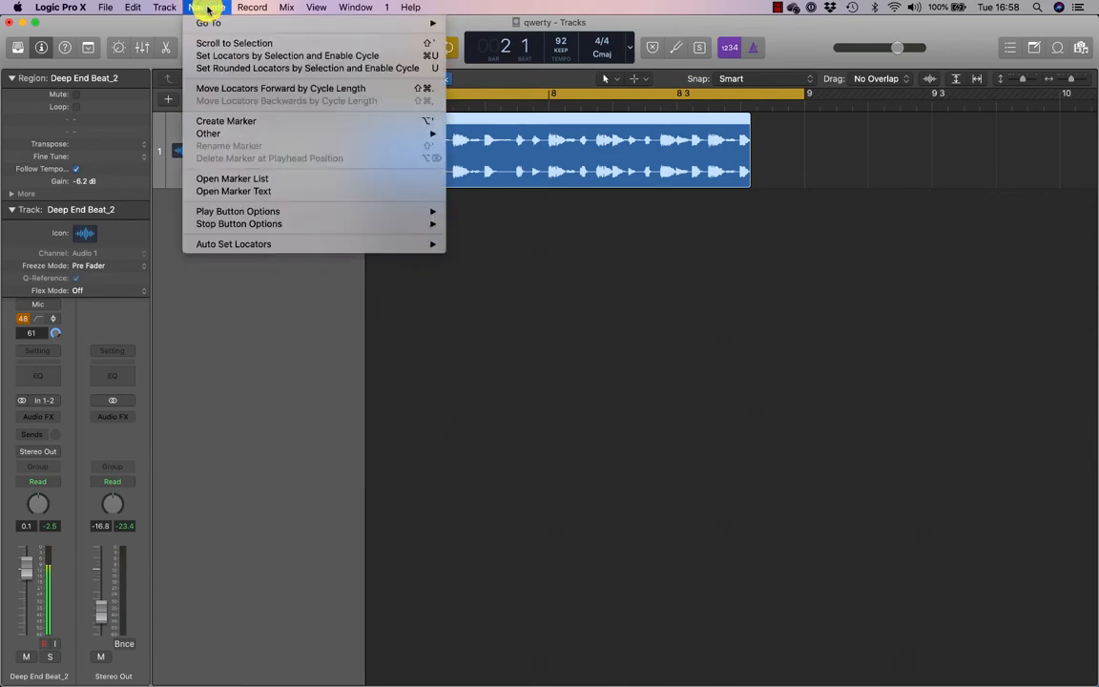
mouse_move(307, 68)
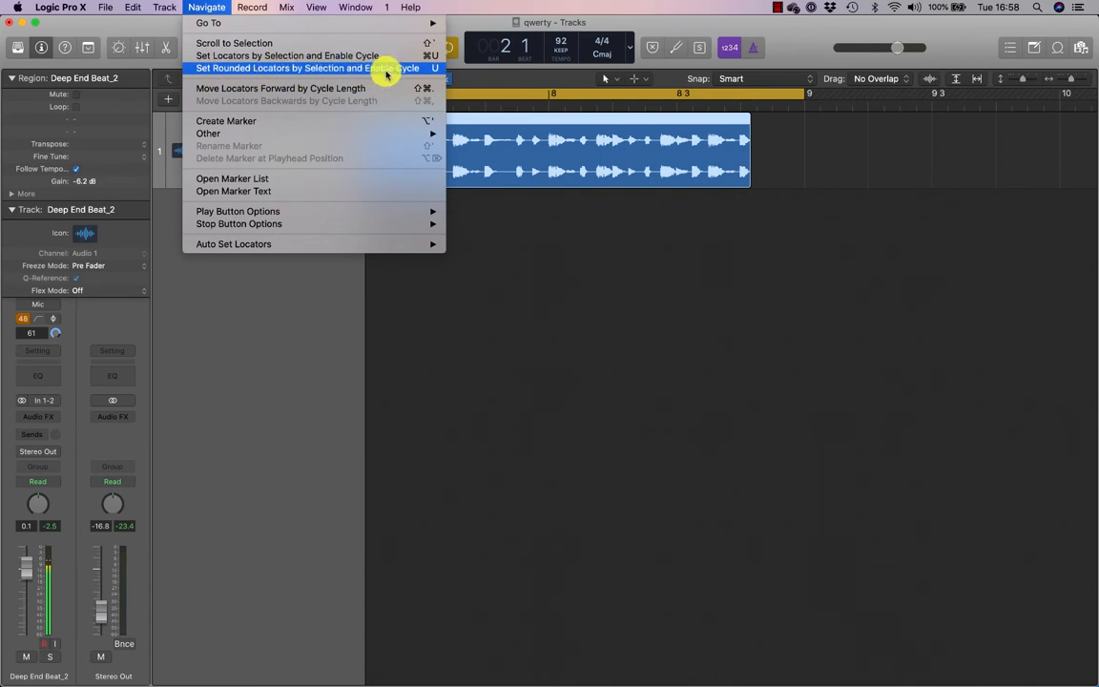
mouse_move(258, 56)
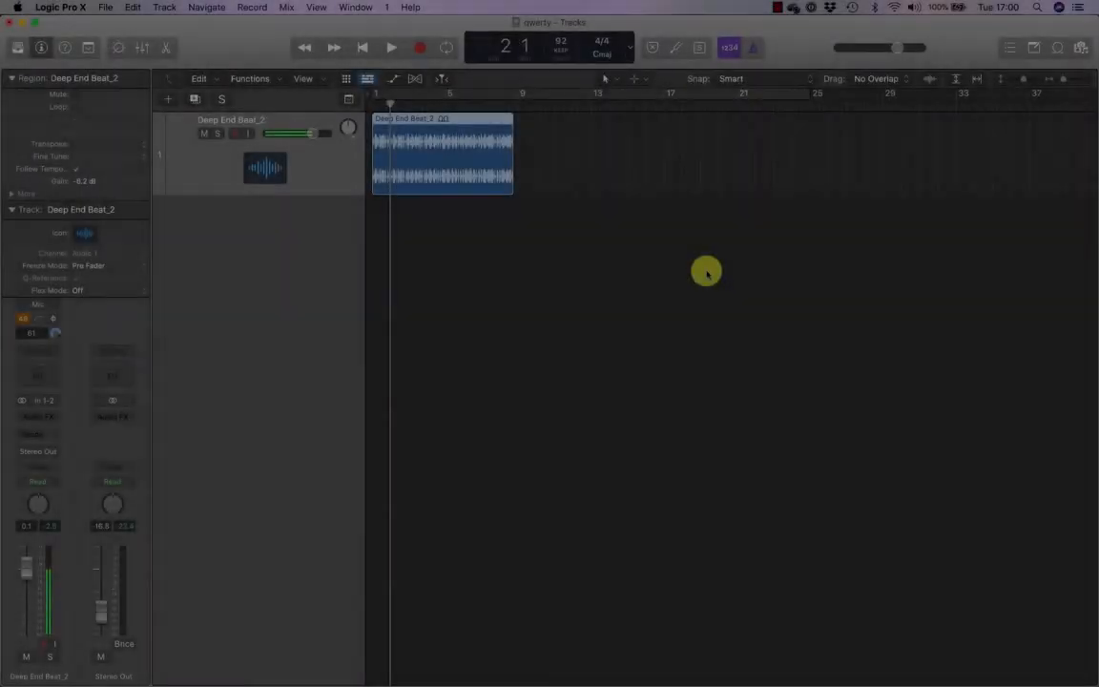
Step: Use the Loop Browser, then deselect the two selected regions
left_click(1062, 46)
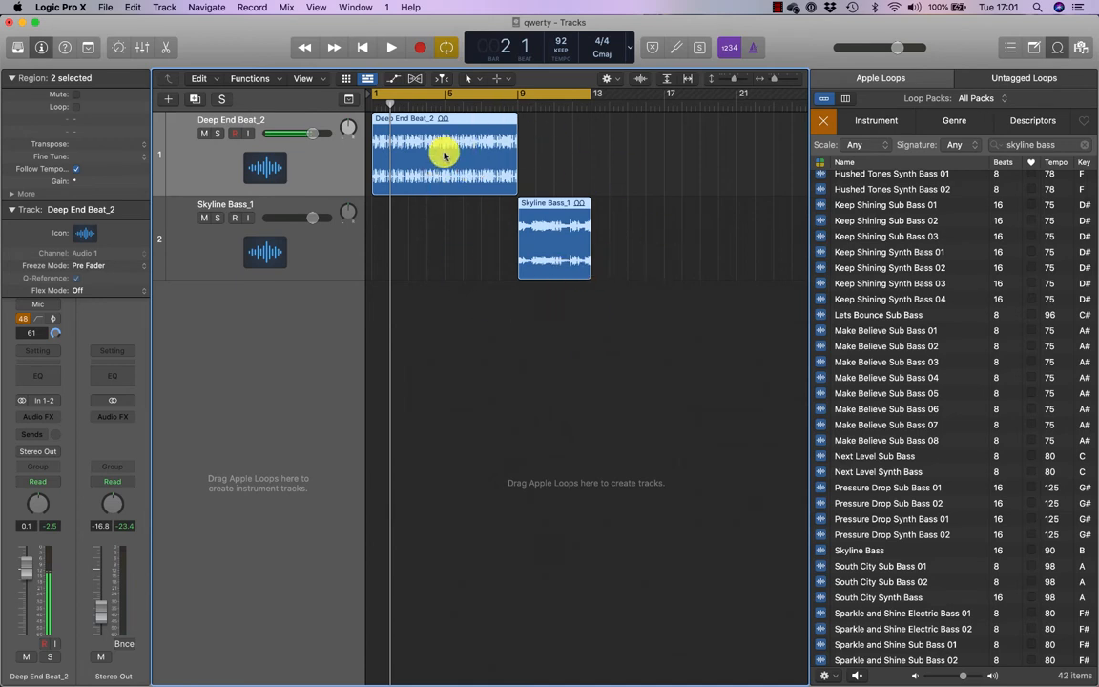
mouse_move(458, 246)
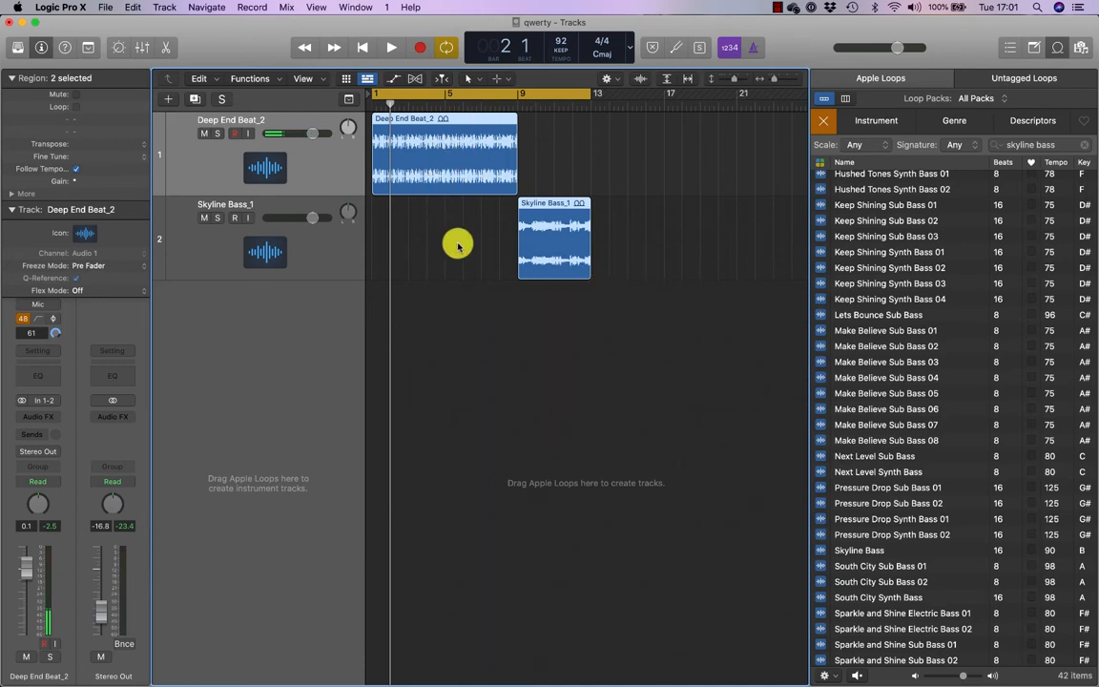
left_click(466, 153)
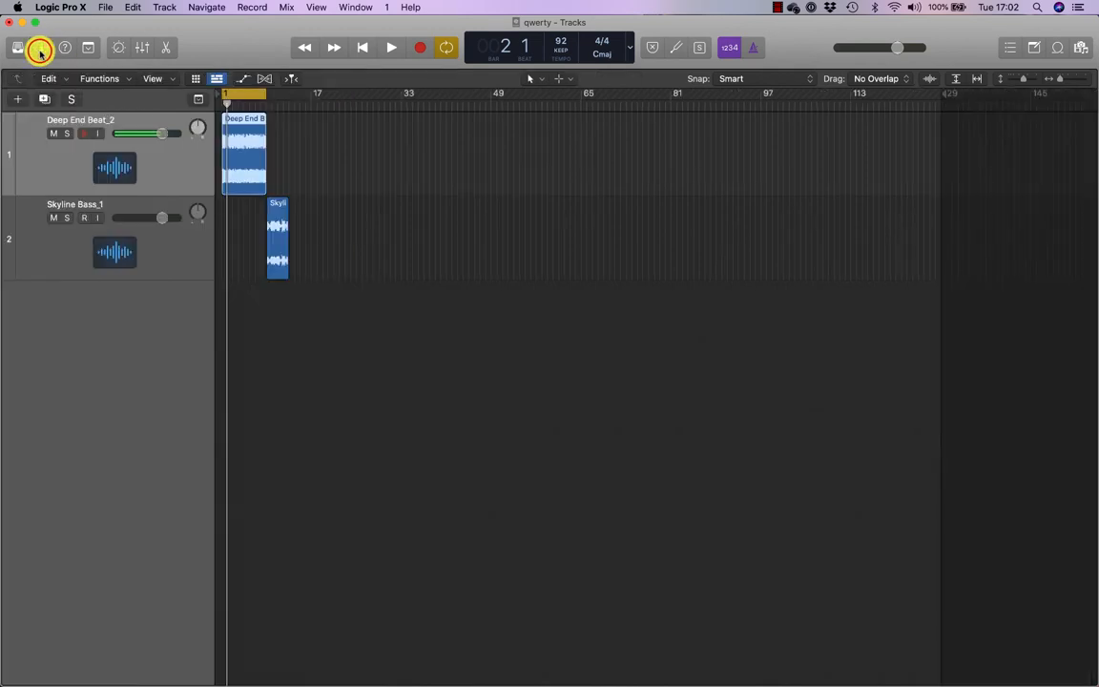
Step: Show the Inspector and drag Deep End Beat_2's loop handle out to about bar 41
left_click(42, 47)
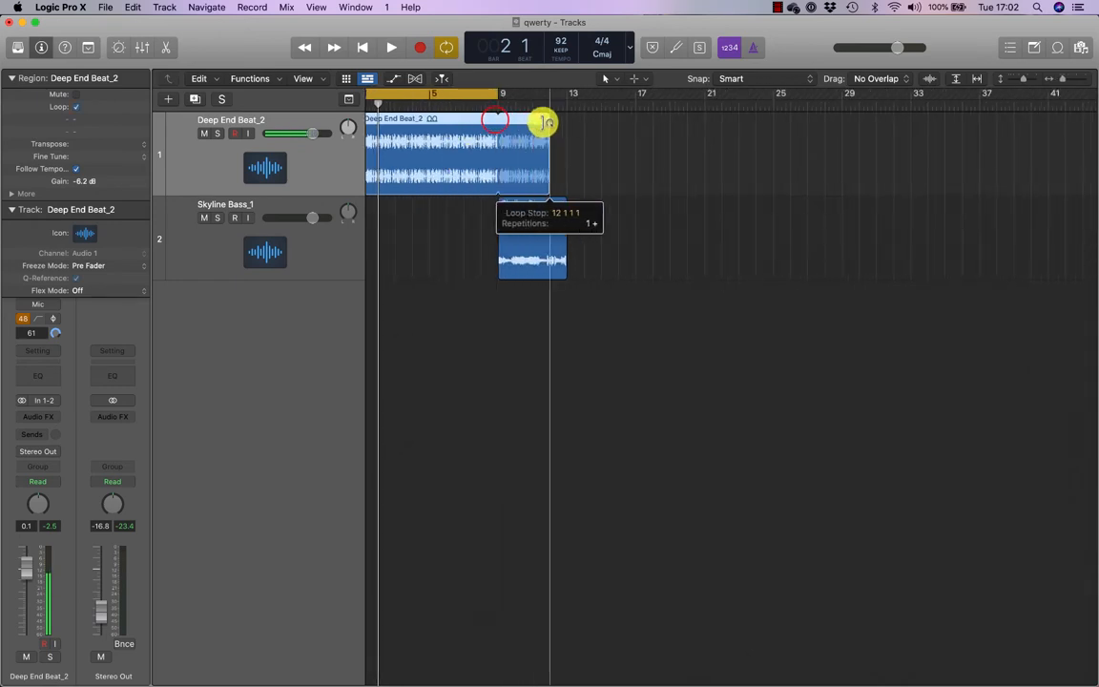
left_click_drag(544, 122, 668, 141)
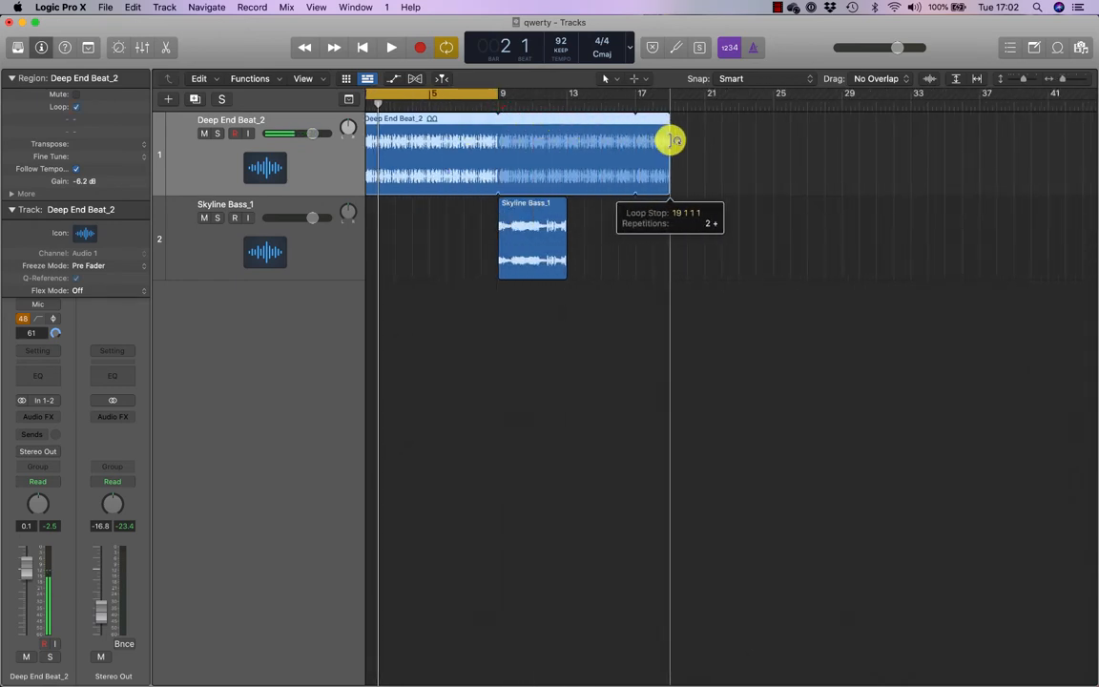
left_click_drag(669, 141, 808, 148)
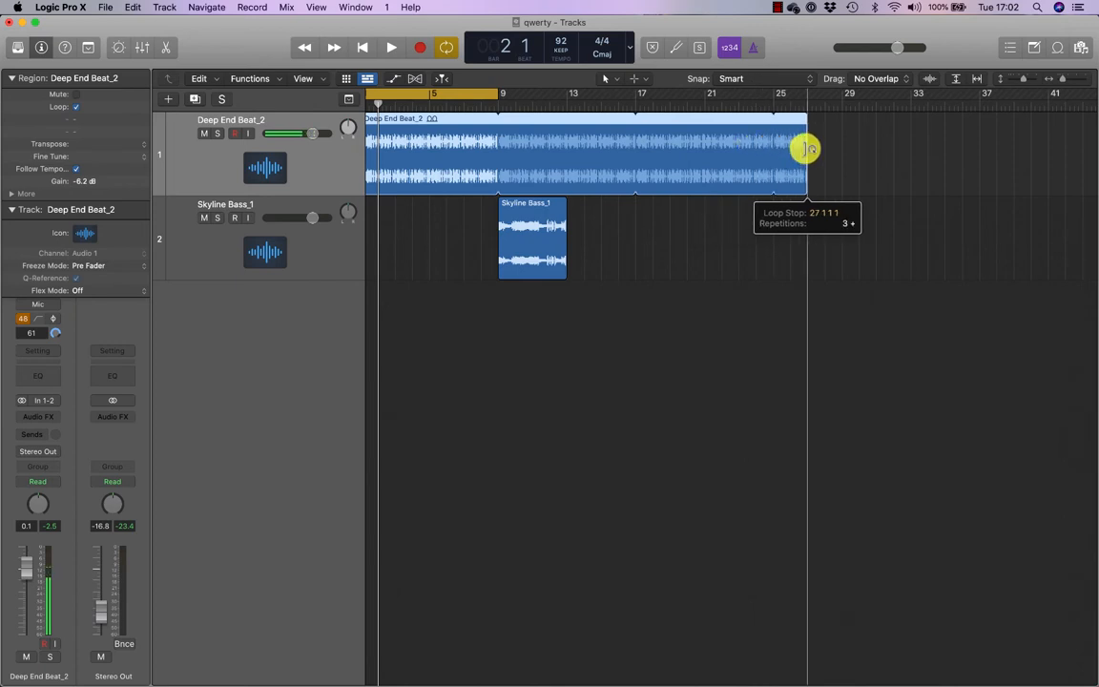
left_click_drag(806, 149, 997, 152)
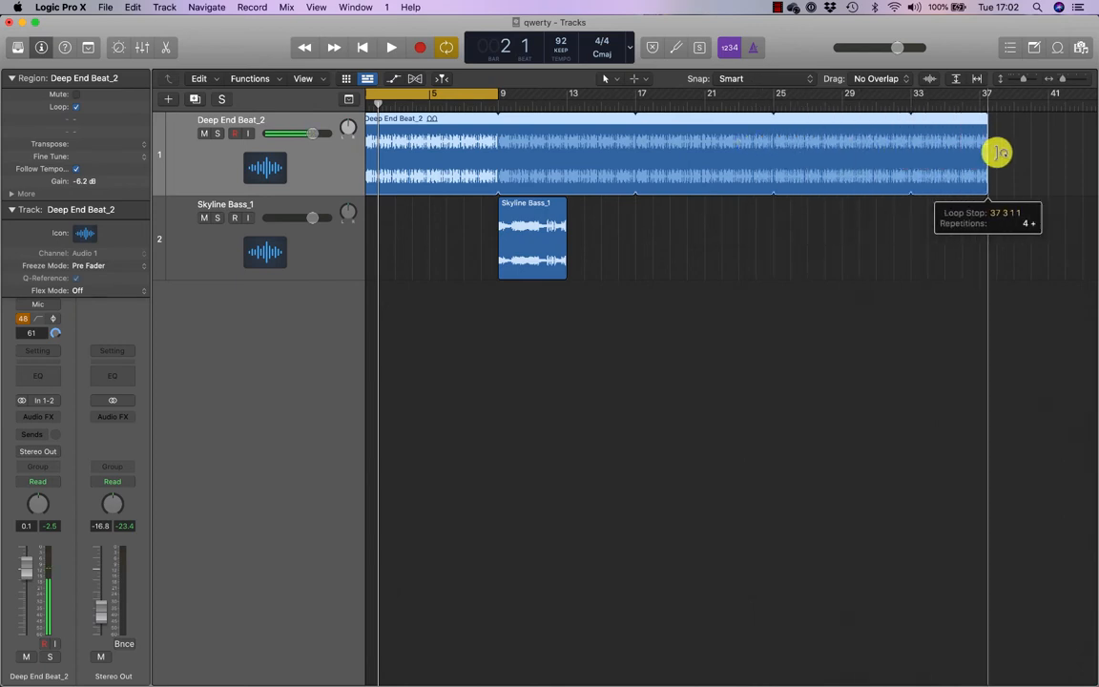
left_click_drag(997, 153, 1045, 148)
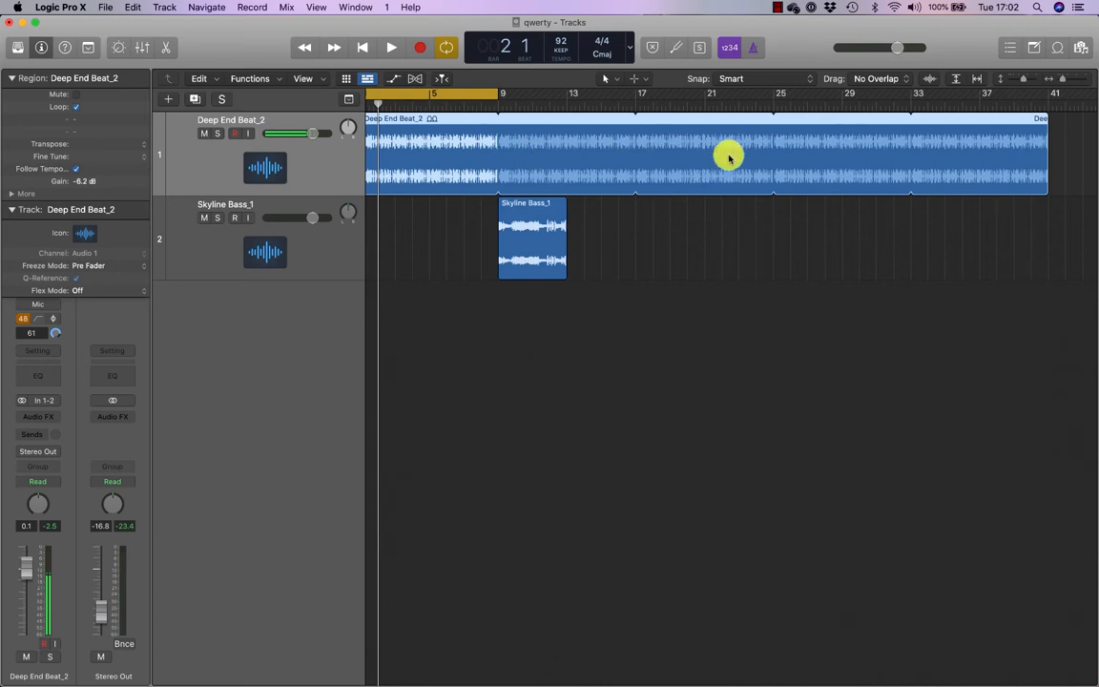
mouse_move(456, 167)
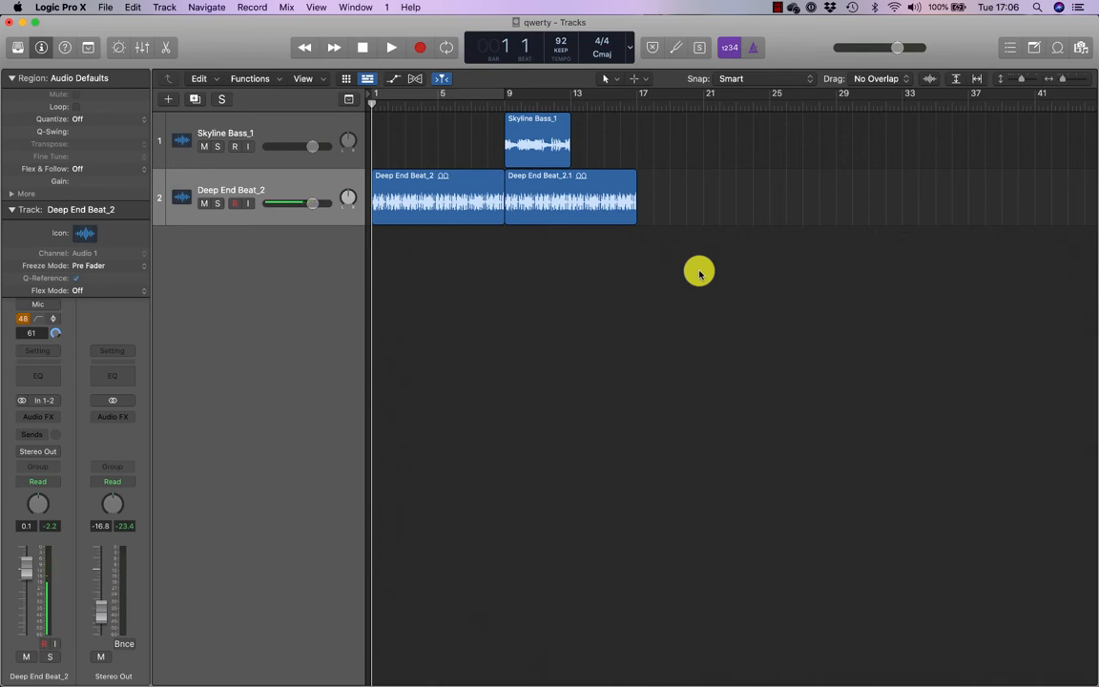
mouse_move(1044, 81)
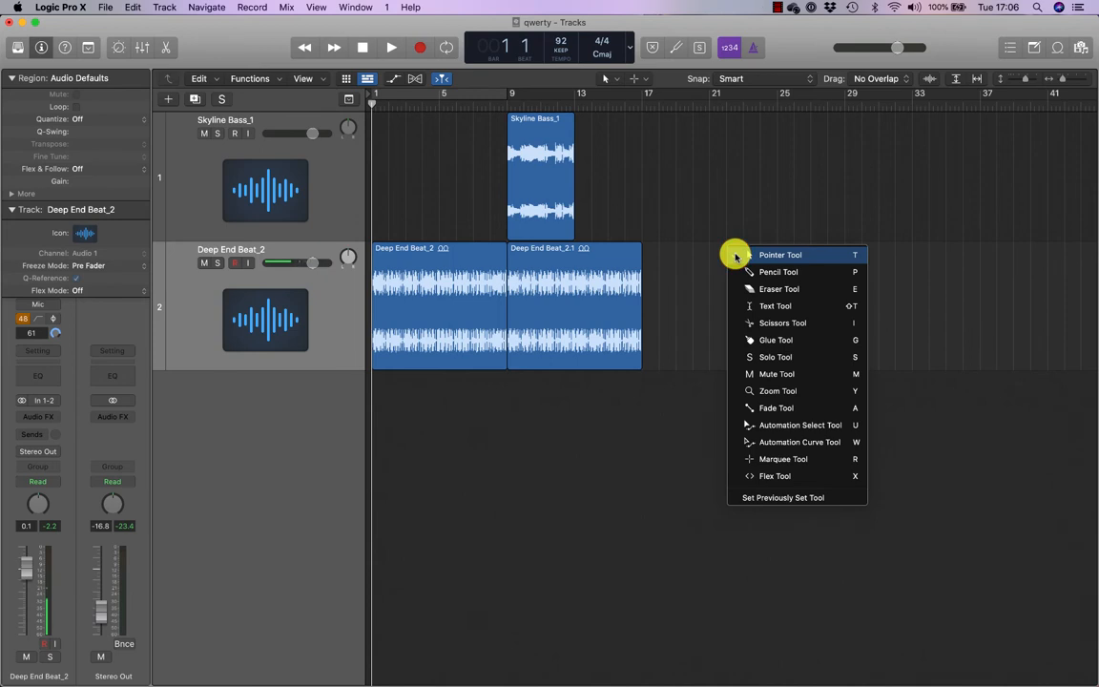
Step: Choose the Pointer Tool from the Tool menu
left_click(773, 390)
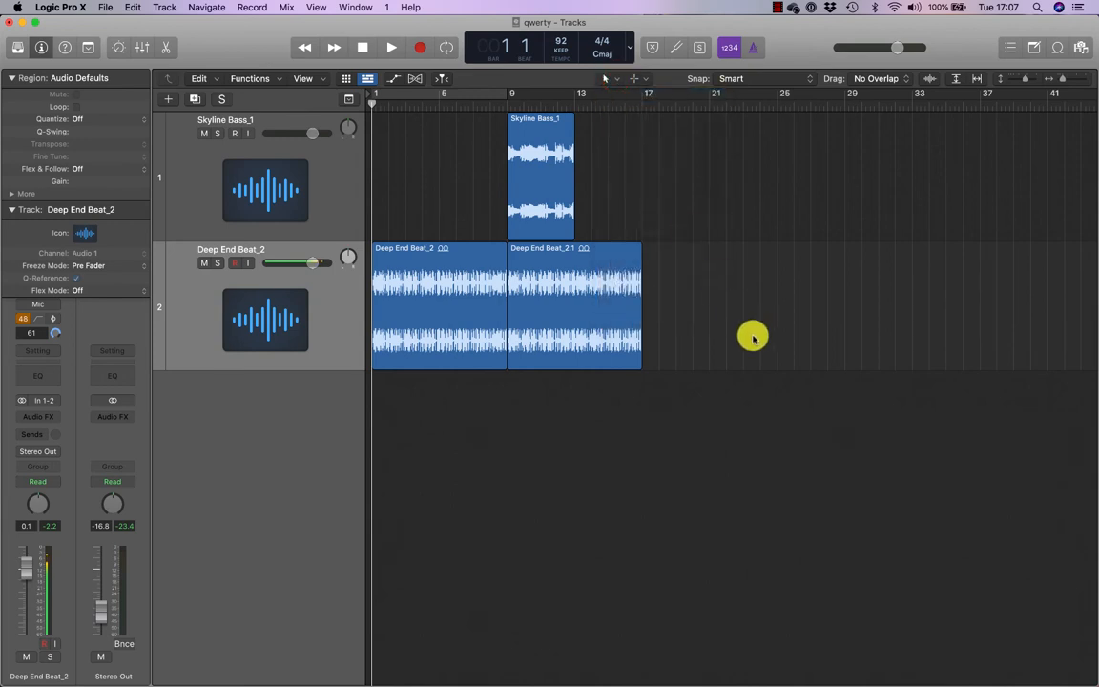
mouse_move(706, 338)
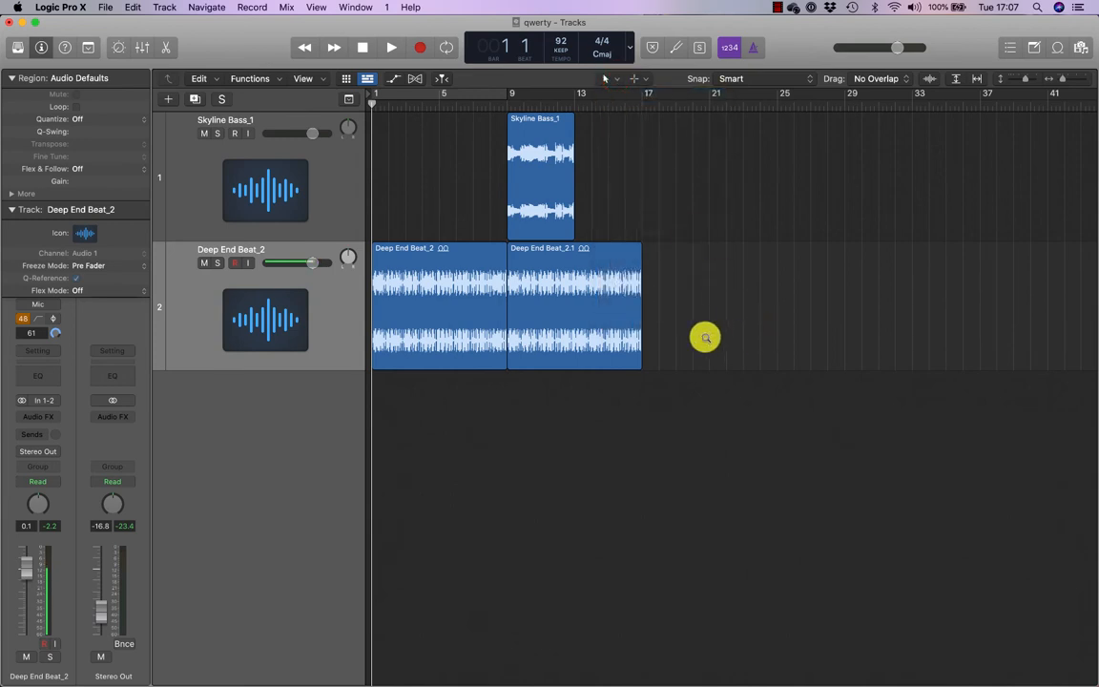
mouse_move(656, 155)
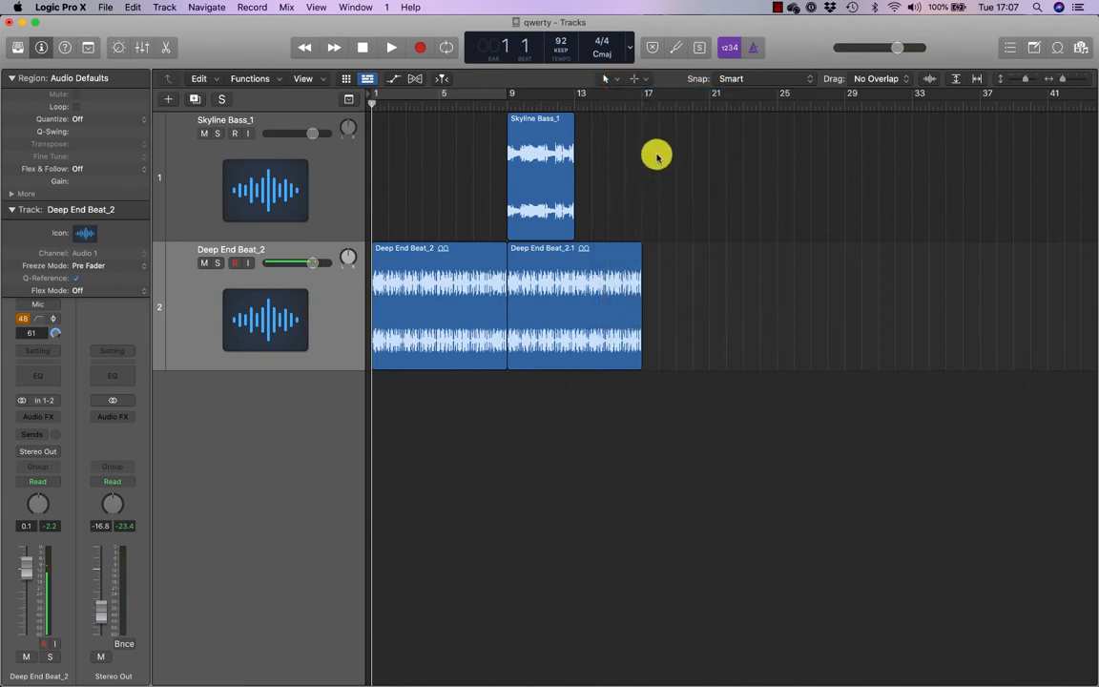
mouse_move(701, 190)
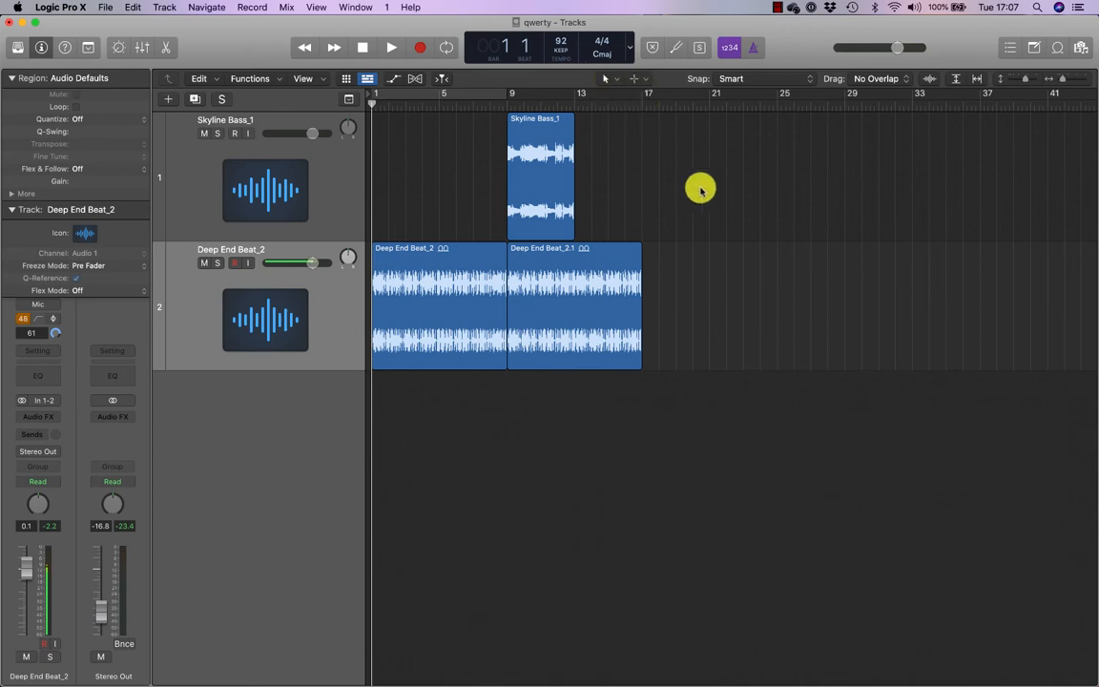
mouse_move(695, 202)
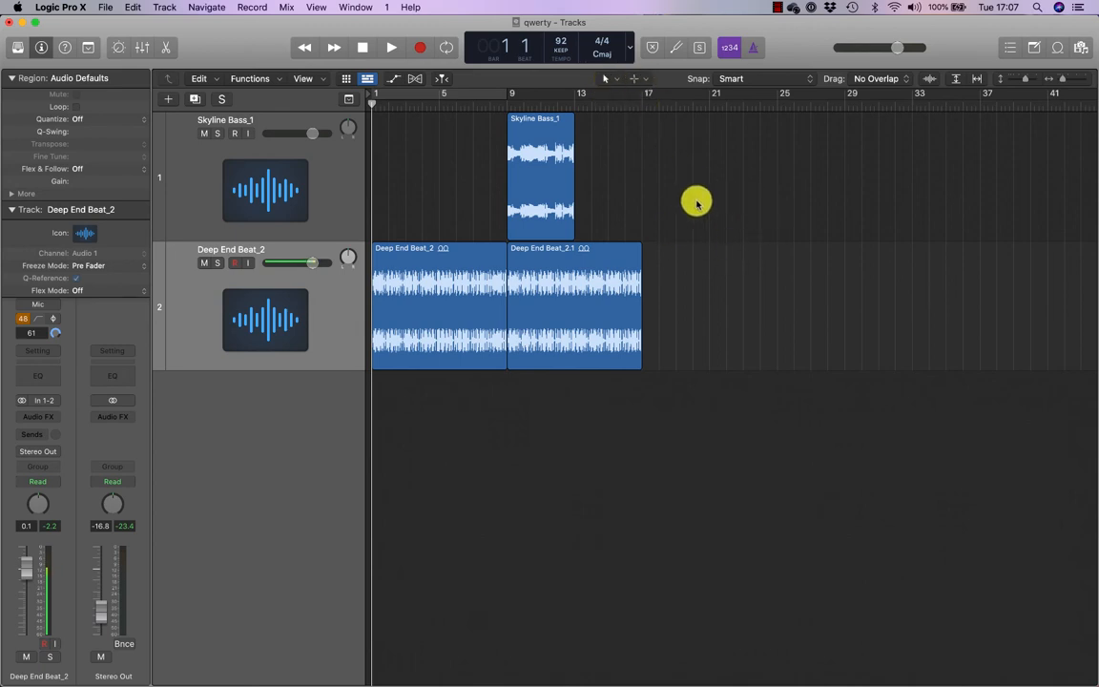
mouse_move(451, 159)
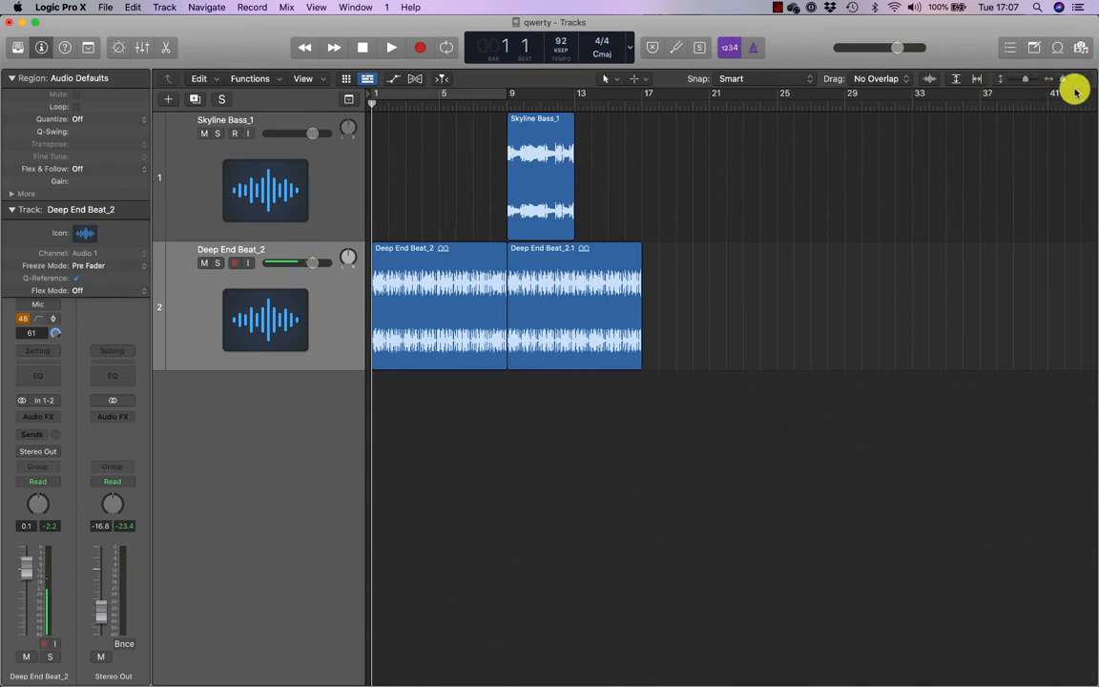
mouse_move(612, 78)
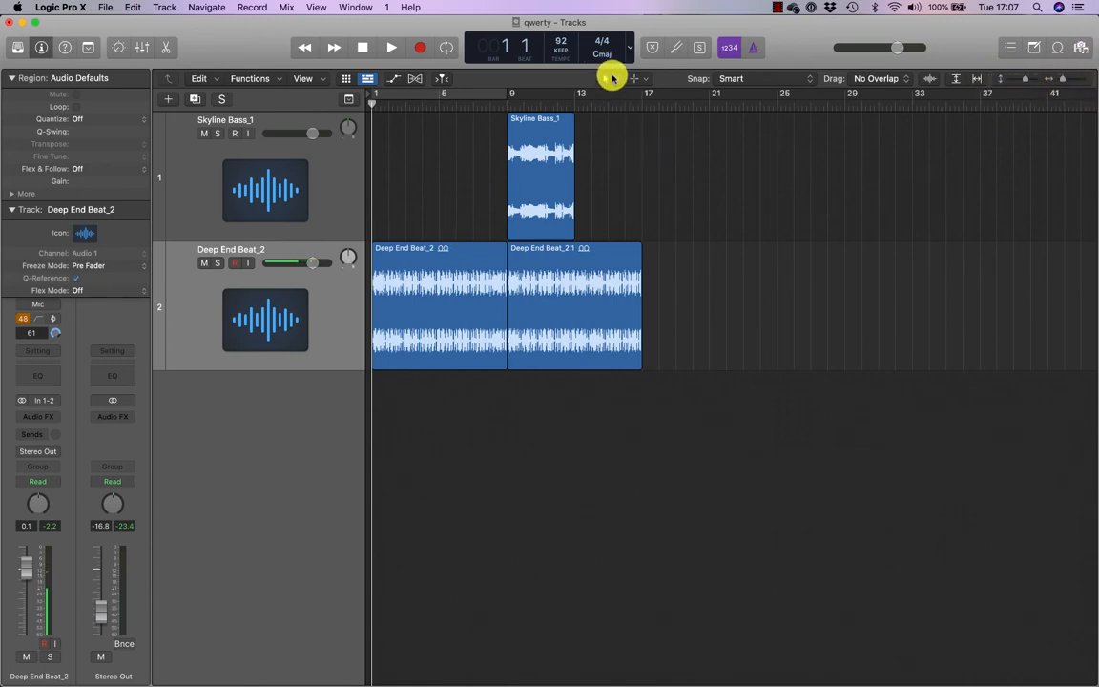
Step: Switch to the Zoom Tool to magnify bars 9 to 17
left_click(639, 79)
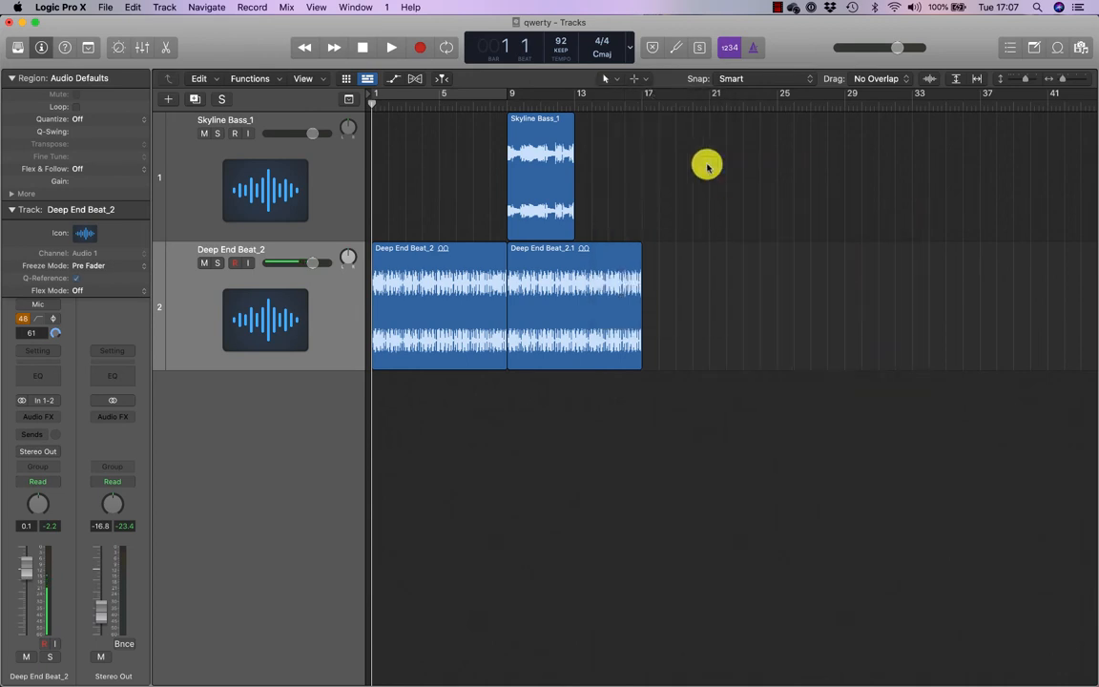
mouse_move(540, 185)
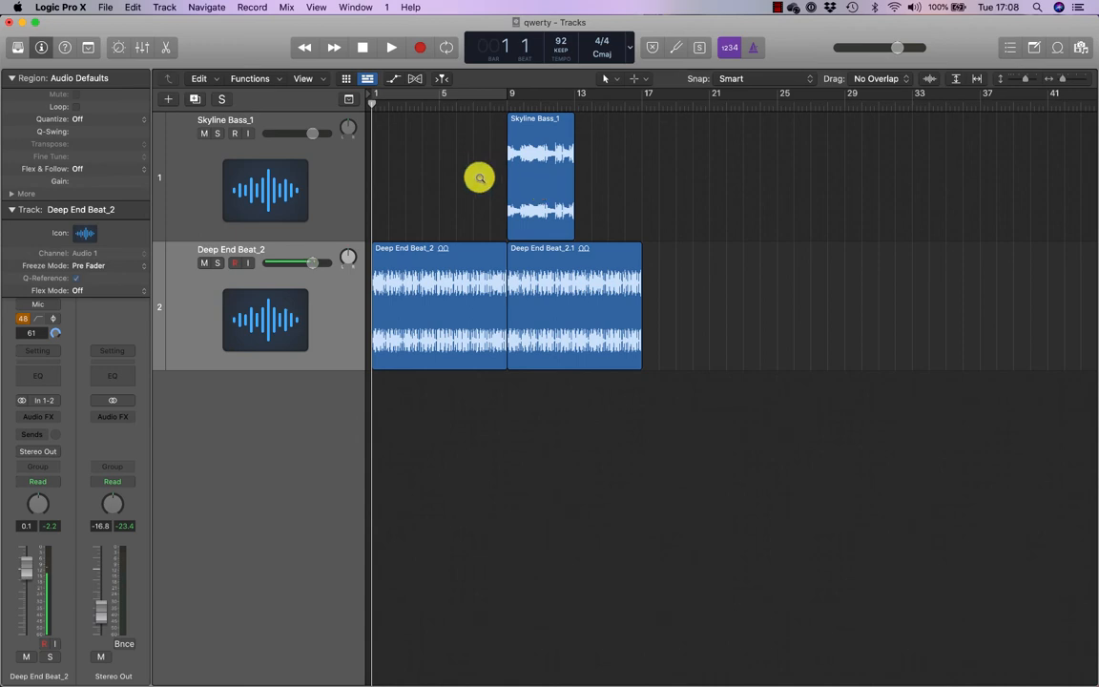
mouse_move(464, 175)
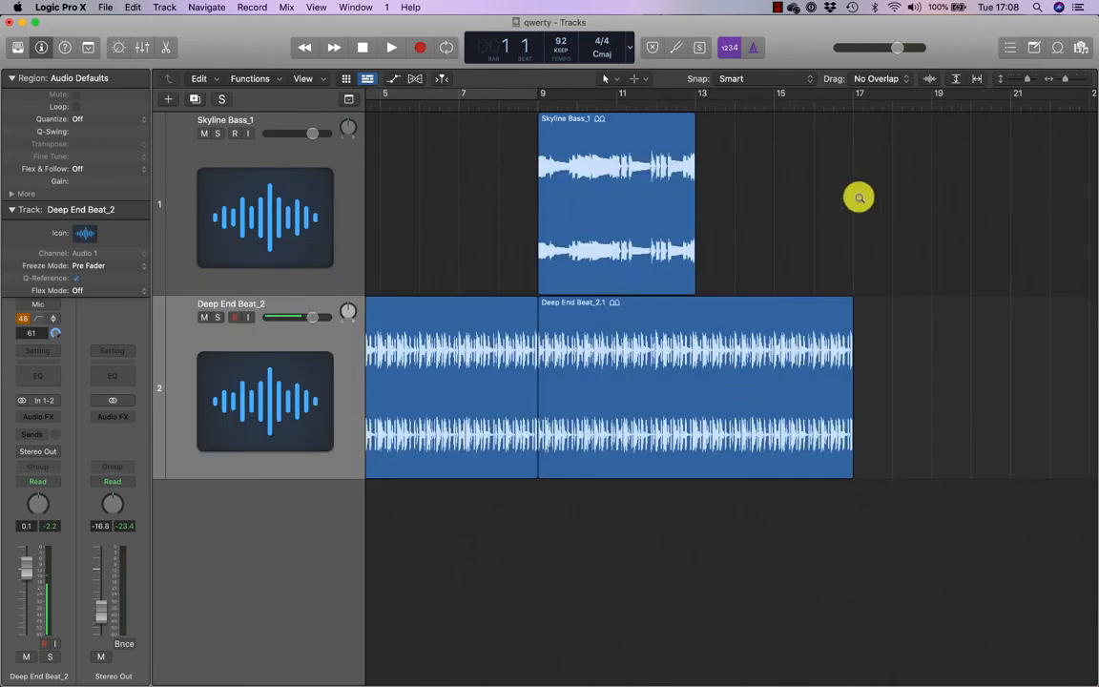
mouse_move(748, 220)
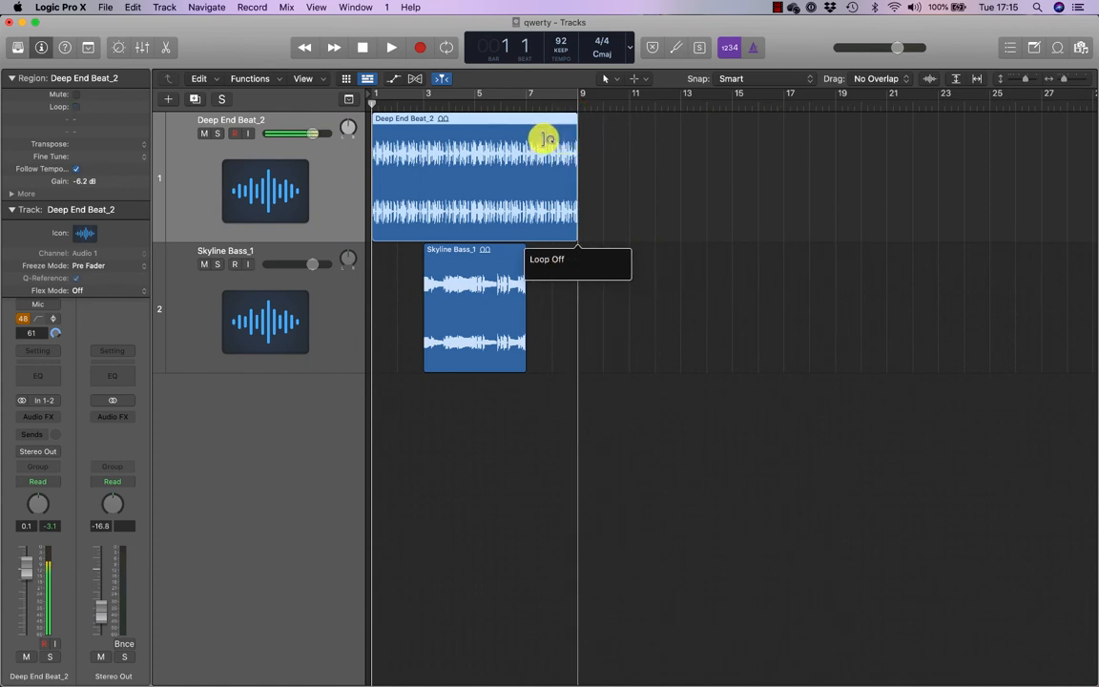
mouse_move(538, 258)
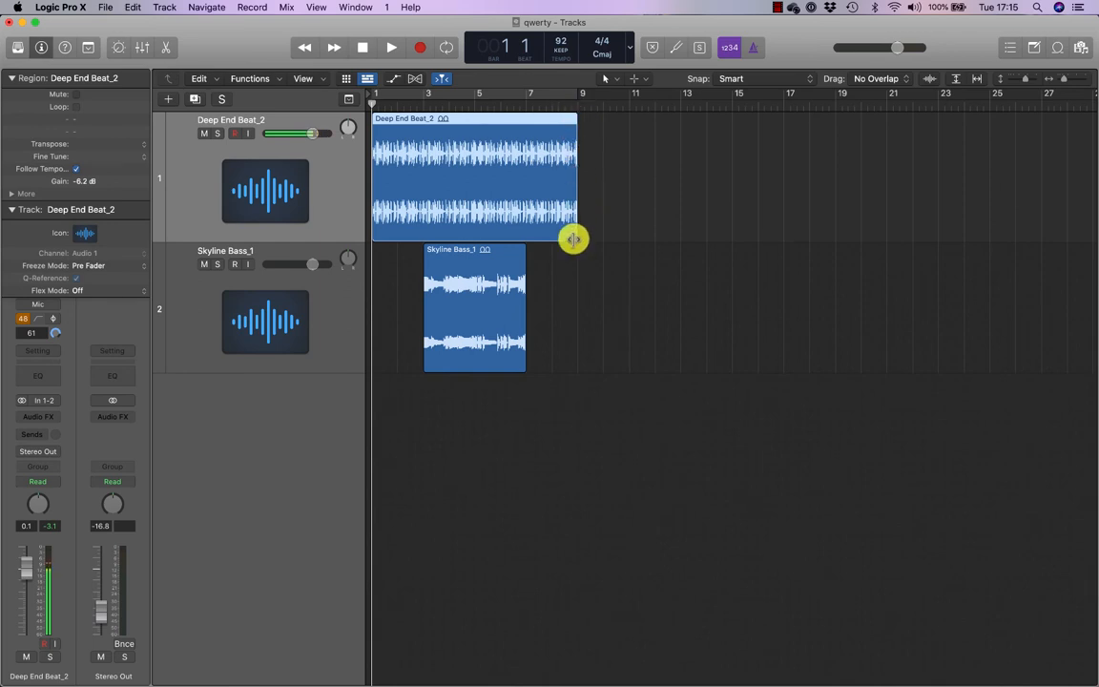
Step: Trim Deep End Beat_2 to four bars, then loop it through bars 9, 13 and 17
left_click_drag(572, 239, 477, 227)
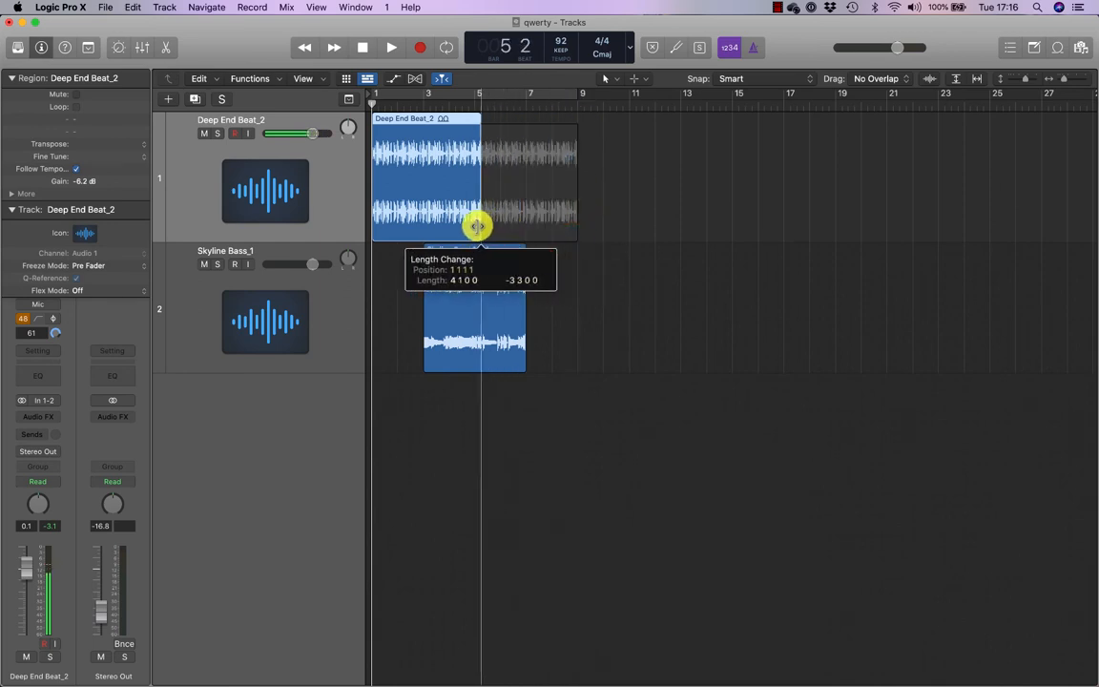
left_click_drag(477, 226, 470, 226)
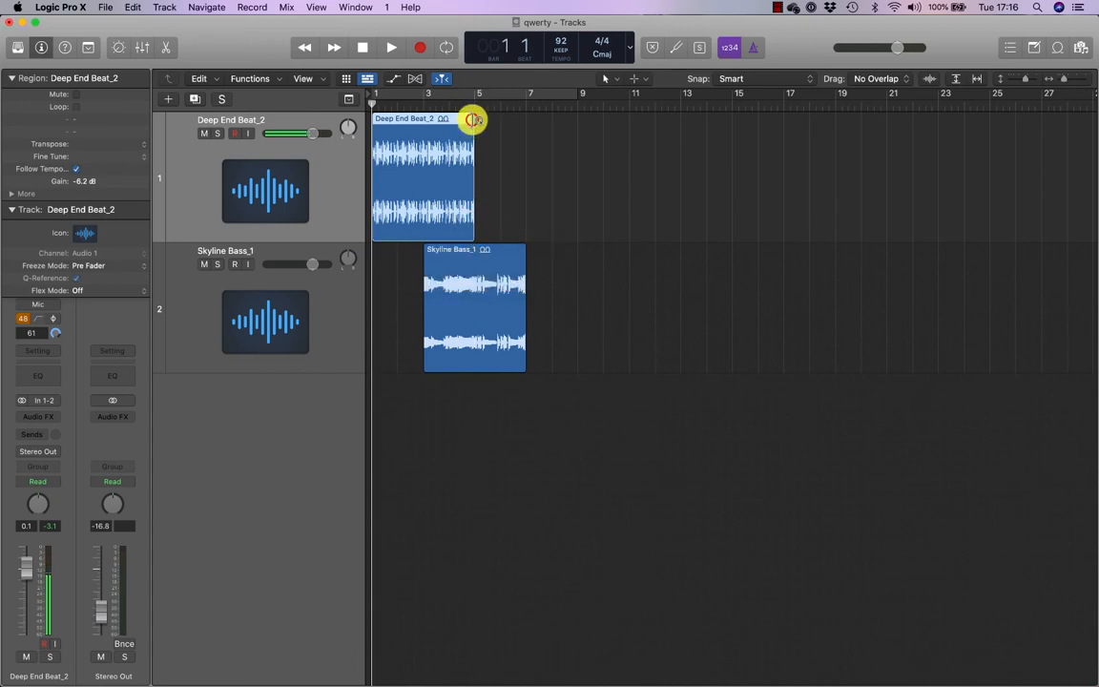
left_click_drag(473, 119, 574, 128)
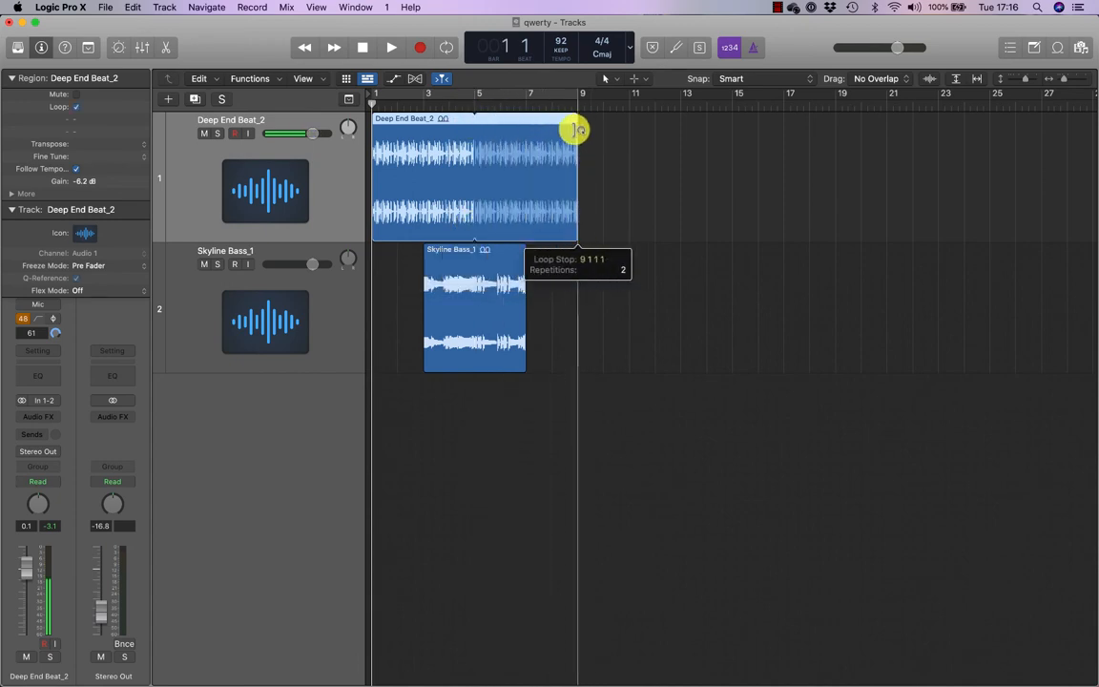
left_click_drag(573, 131, 680, 131)
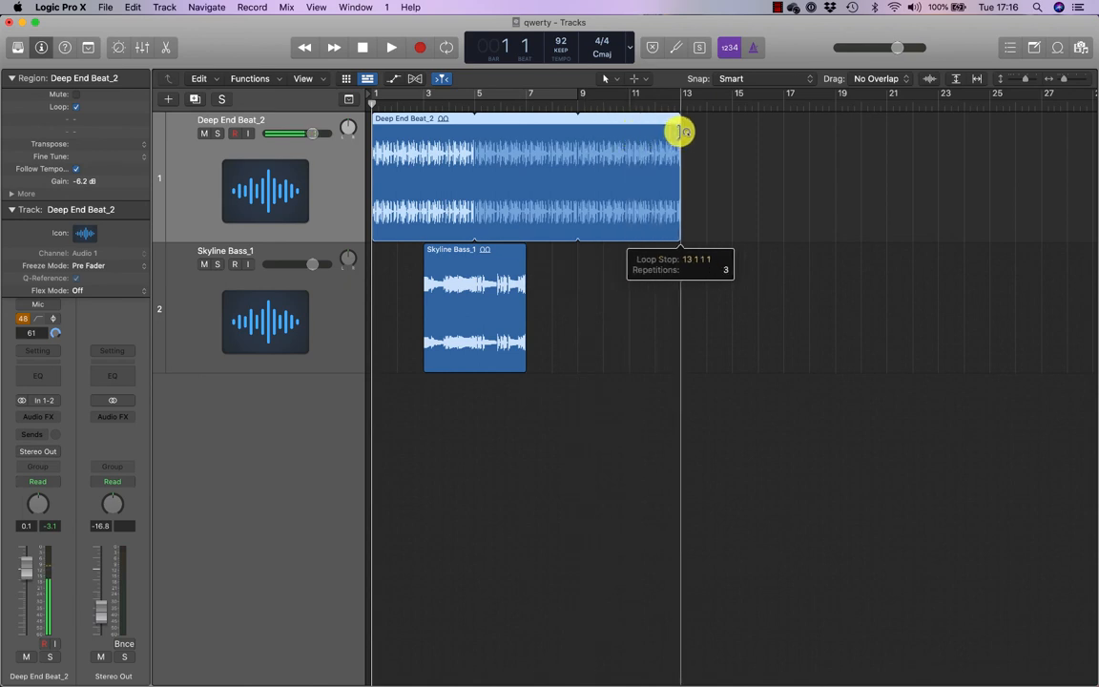
left_click_drag(681, 131, 731, 132)
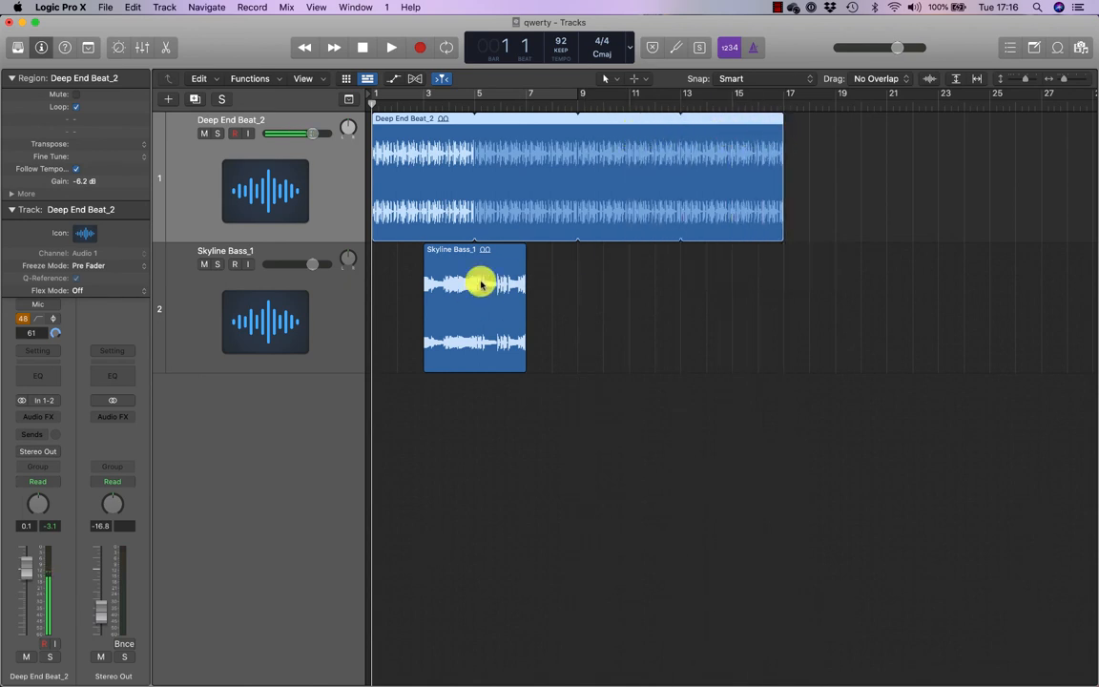
Step: Select the Skyline Bass_1 region and turn on Loop for it
left_click(474, 286)
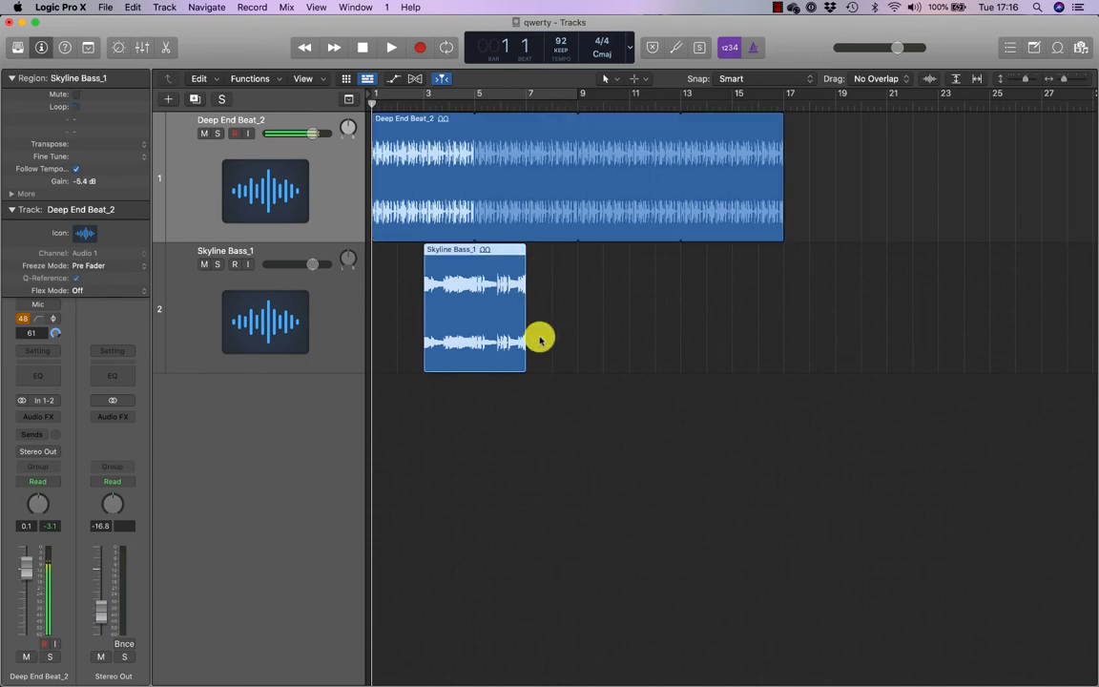
left_click(391, 47)
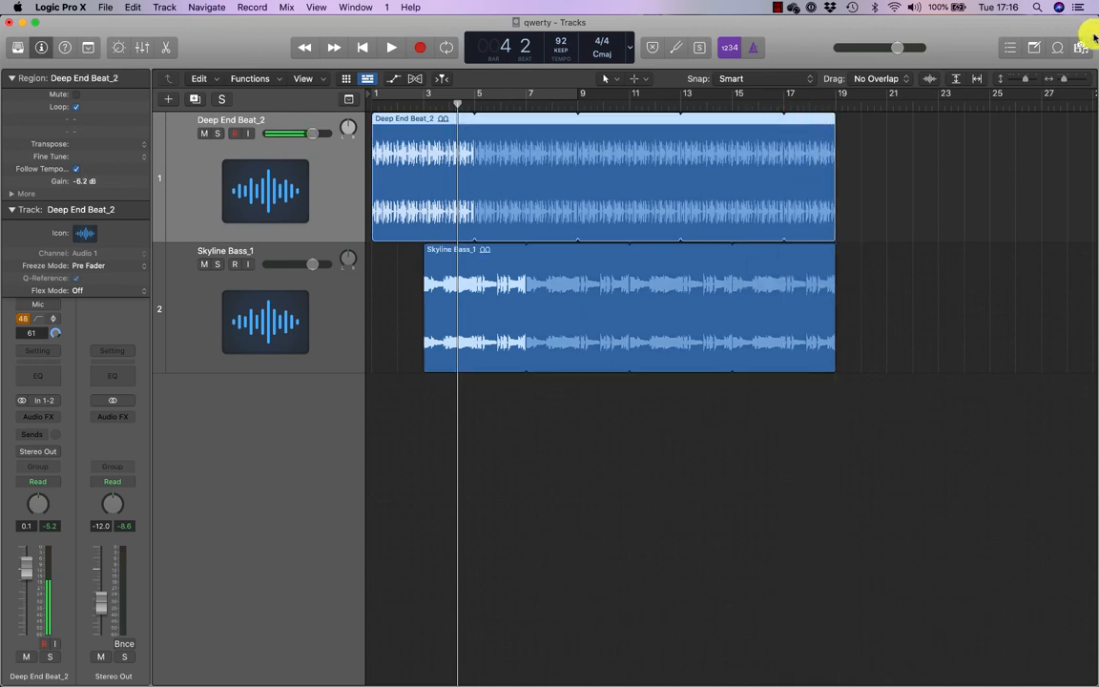
Step: Drag Barricade Arpeggio from the Loop Browser onto a new track at bar 9
left_click(1073, 50)
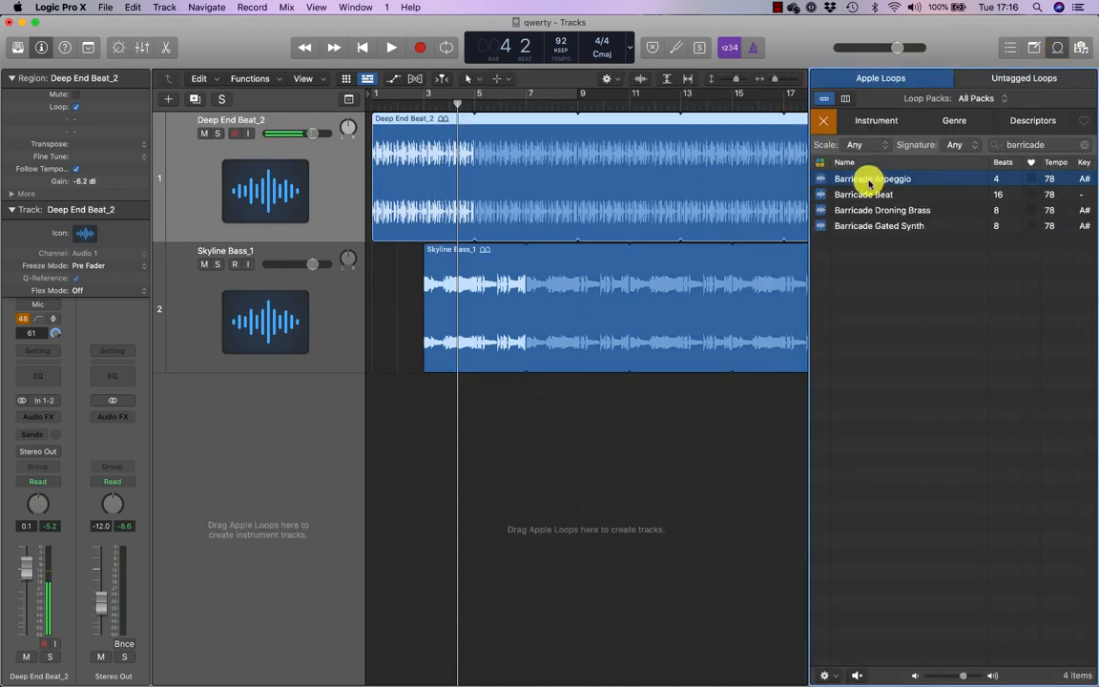
left_click_drag(871, 178, 580, 411)
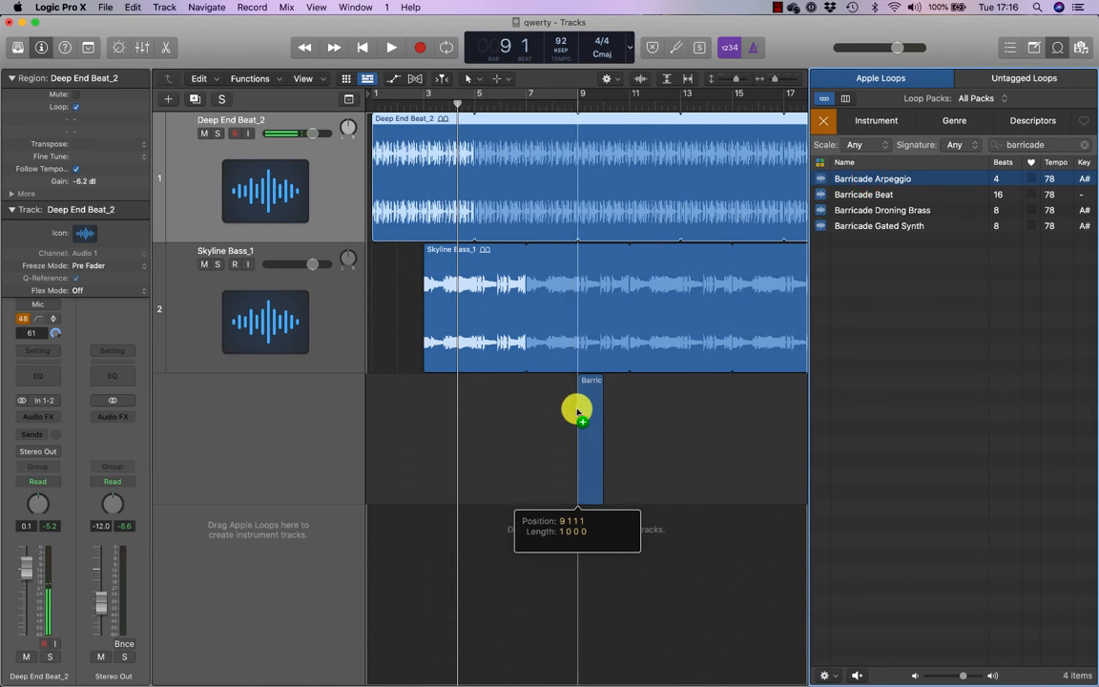
left_click_drag(577, 410, 591, 439)
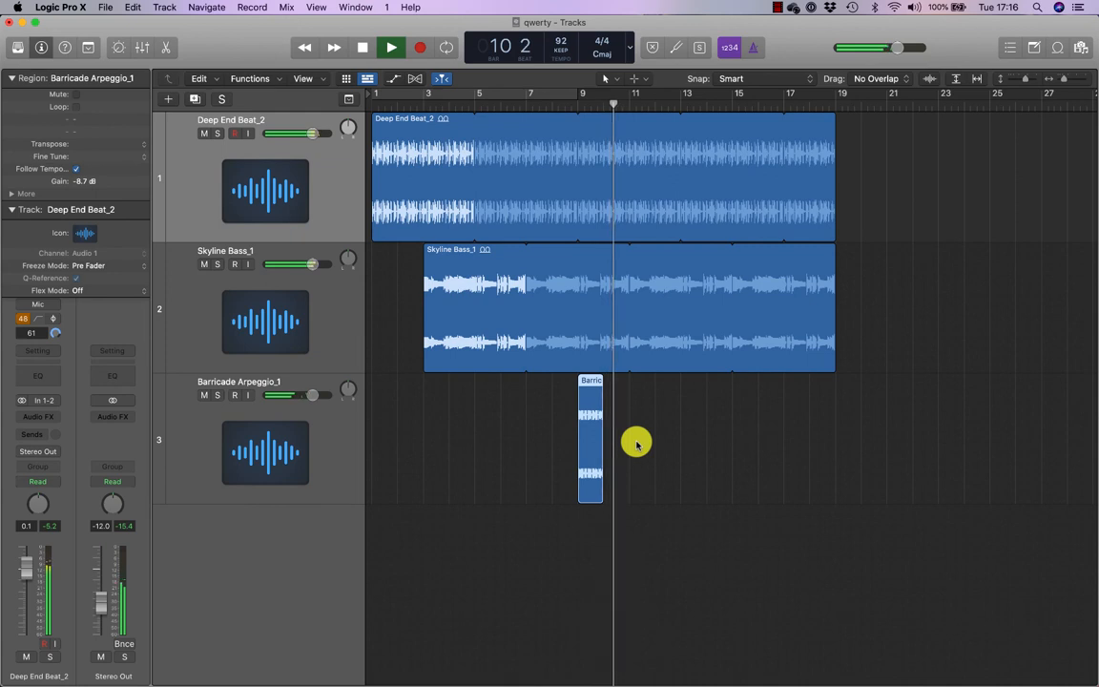
left_click(413, 45)
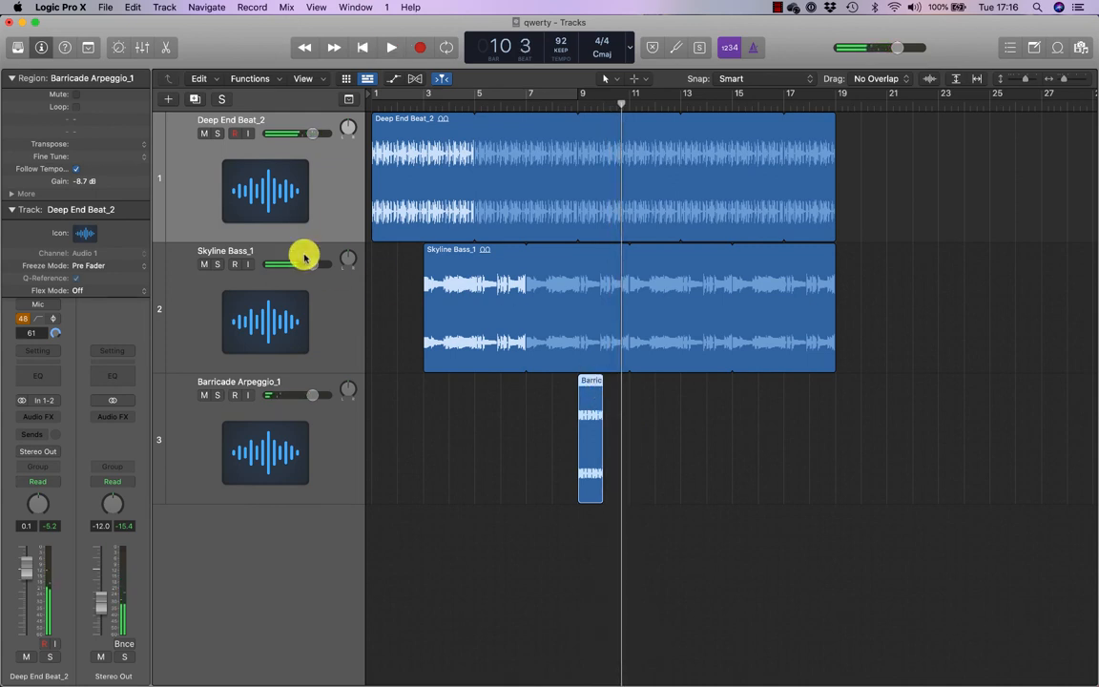
left_click(265, 454)
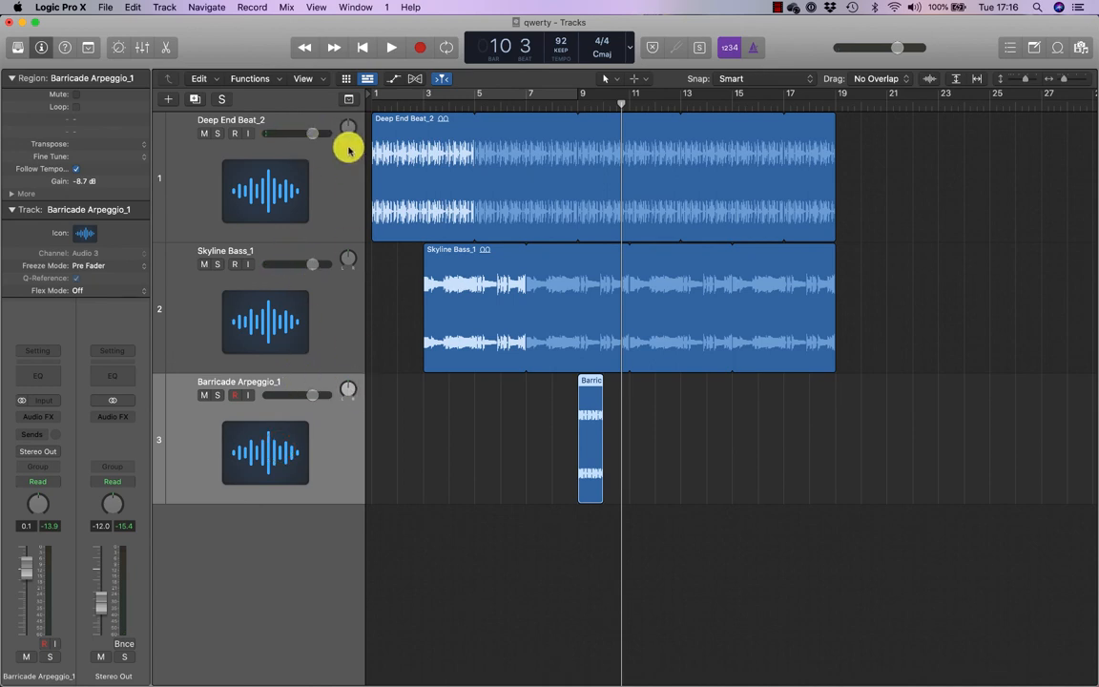
mouse_move(379, 277)
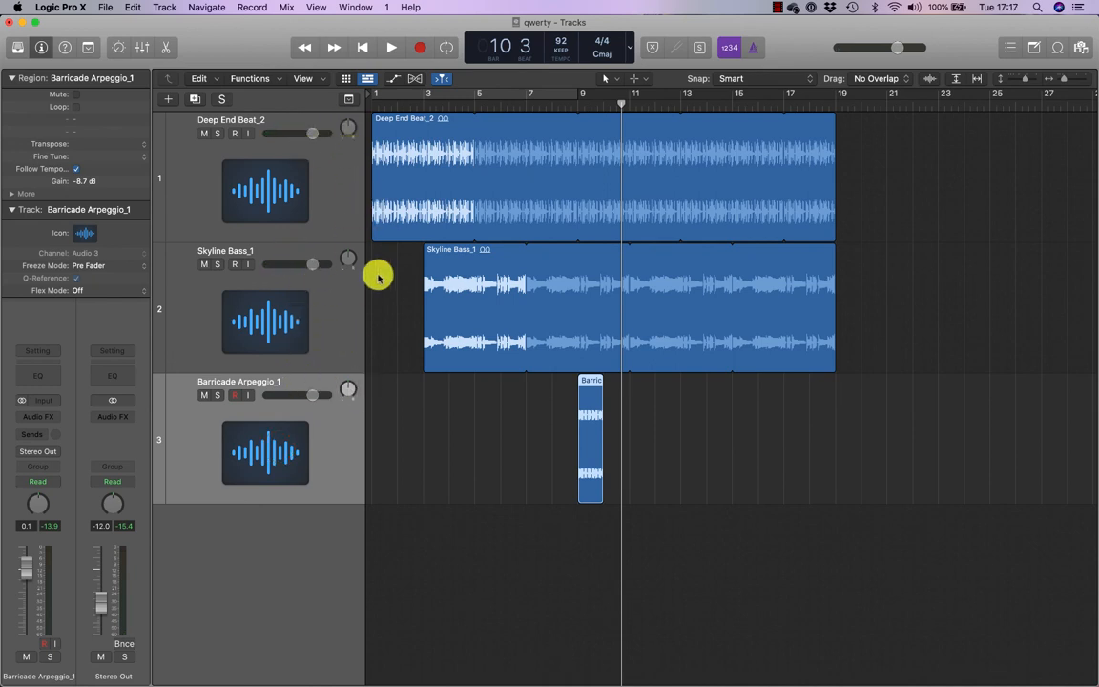
mouse_move(295, 138)
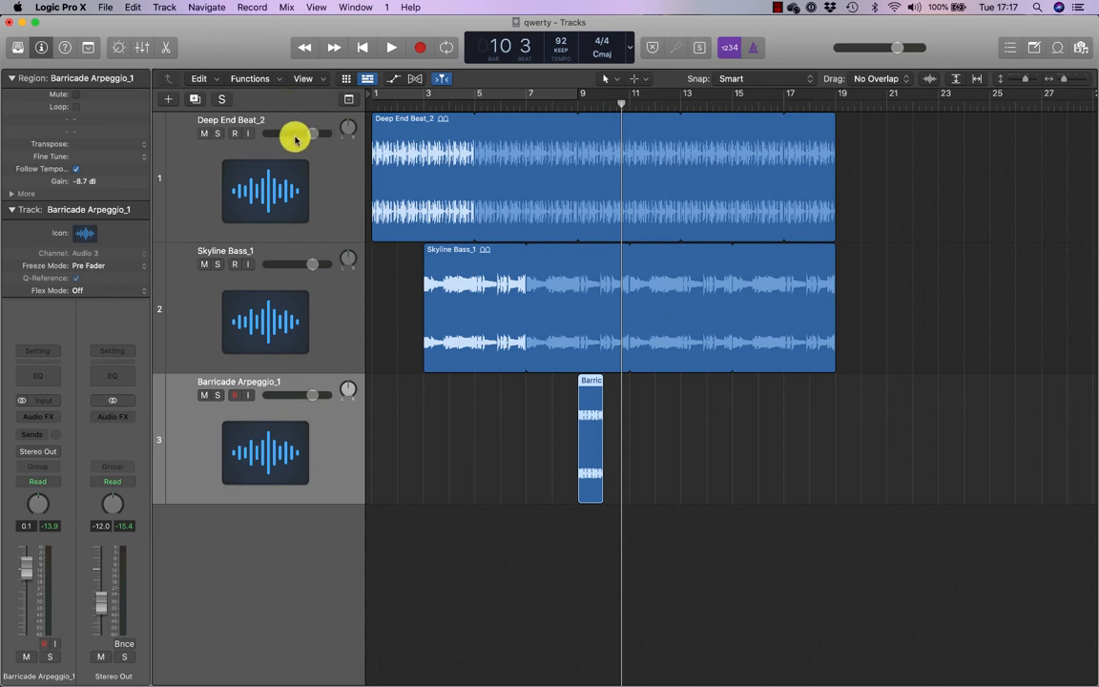
left_click(391, 46)
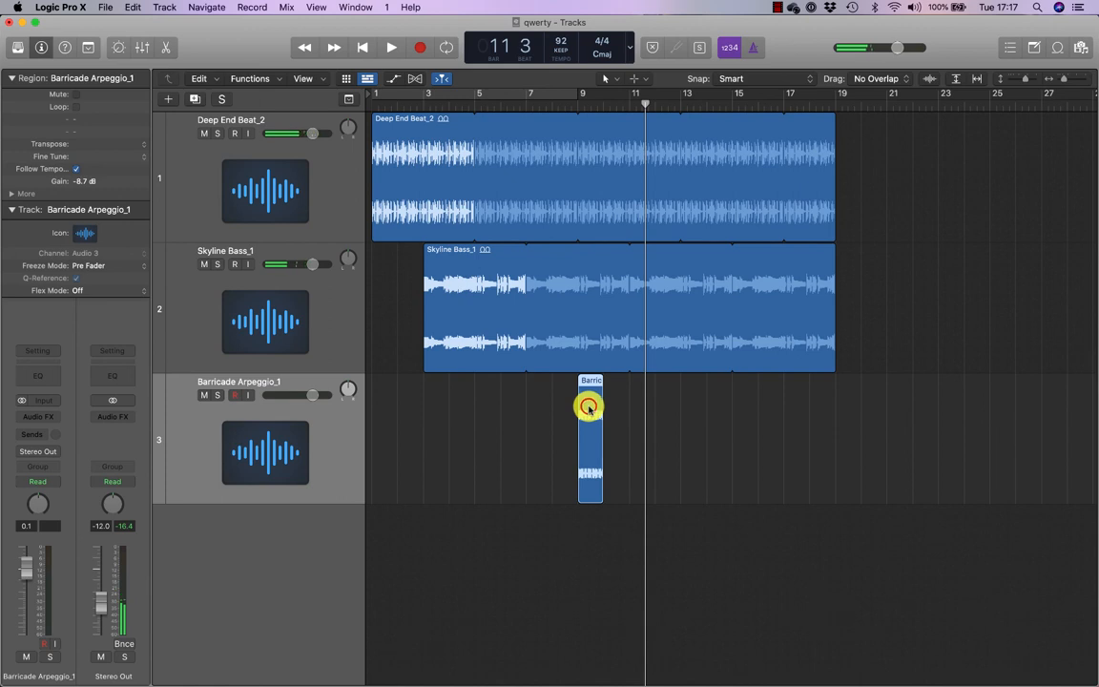
Step: Option-drag copies of the arpeggio region along the Barricade Arpeggio track, then start playback
left_click_drag(590, 410, 641, 411)
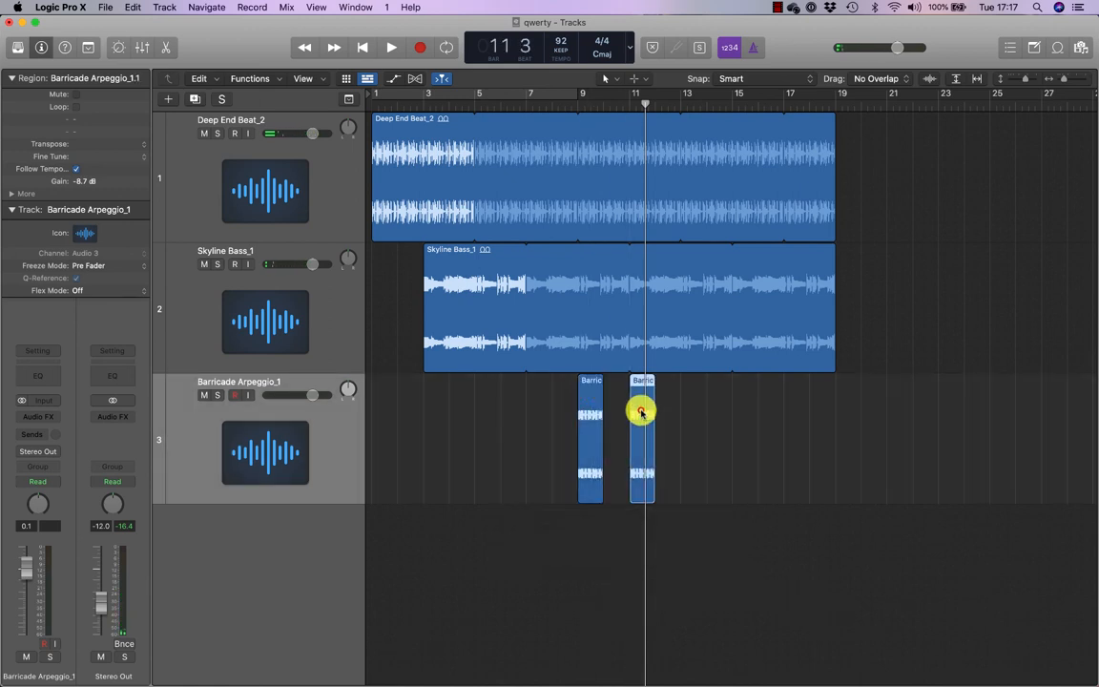
left_click_drag(642, 413, 694, 413)
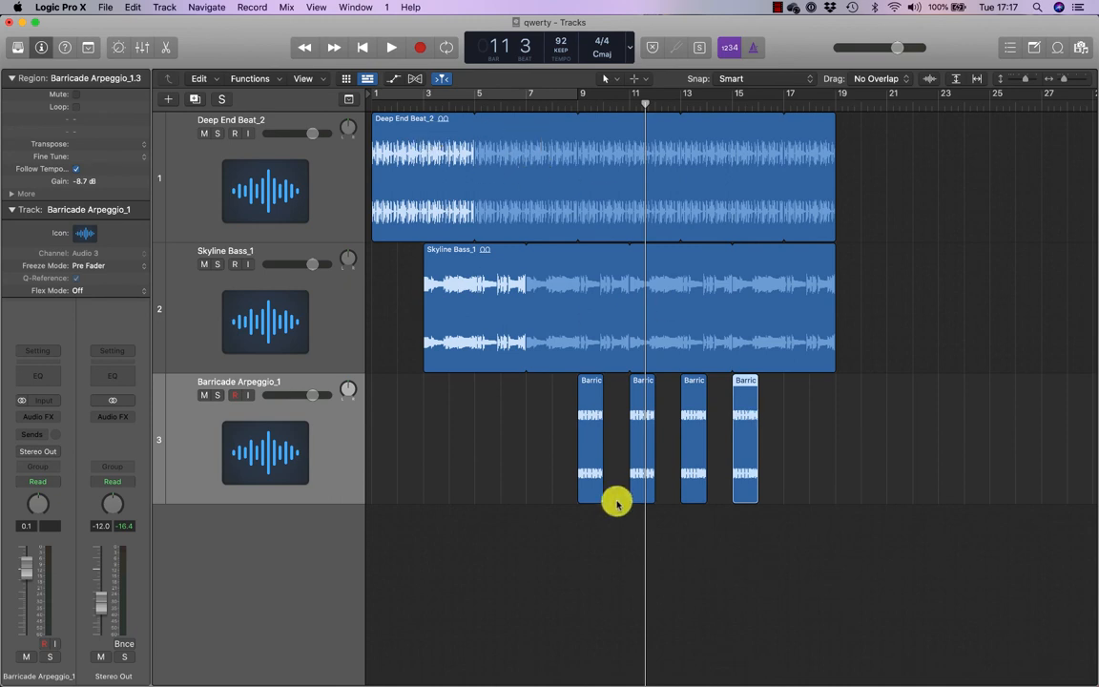
left_click(383, 45)
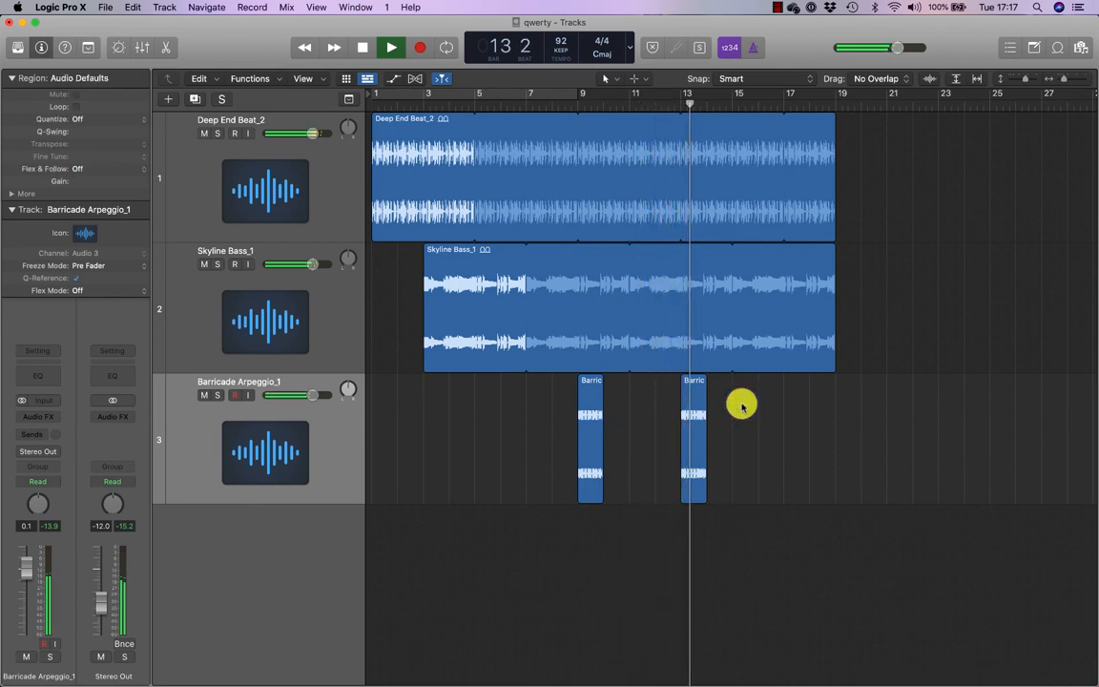
Step: Cycle the bar 9 arpeggio region and restart playback from bar 9
left_click(415, 46)
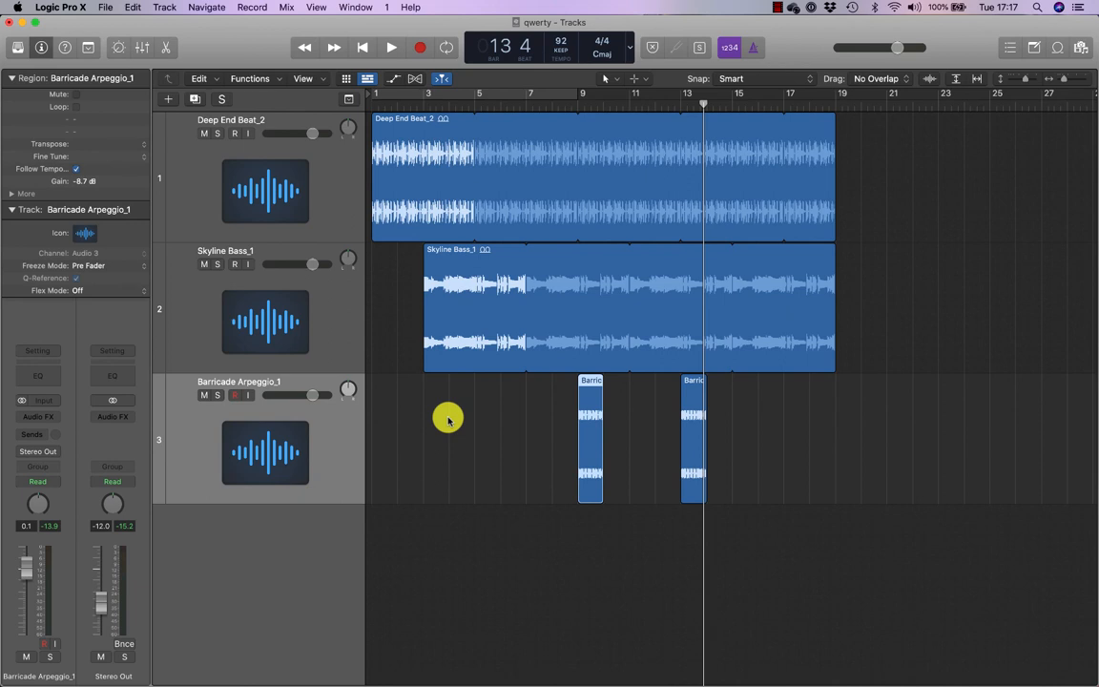
left_click(387, 47)
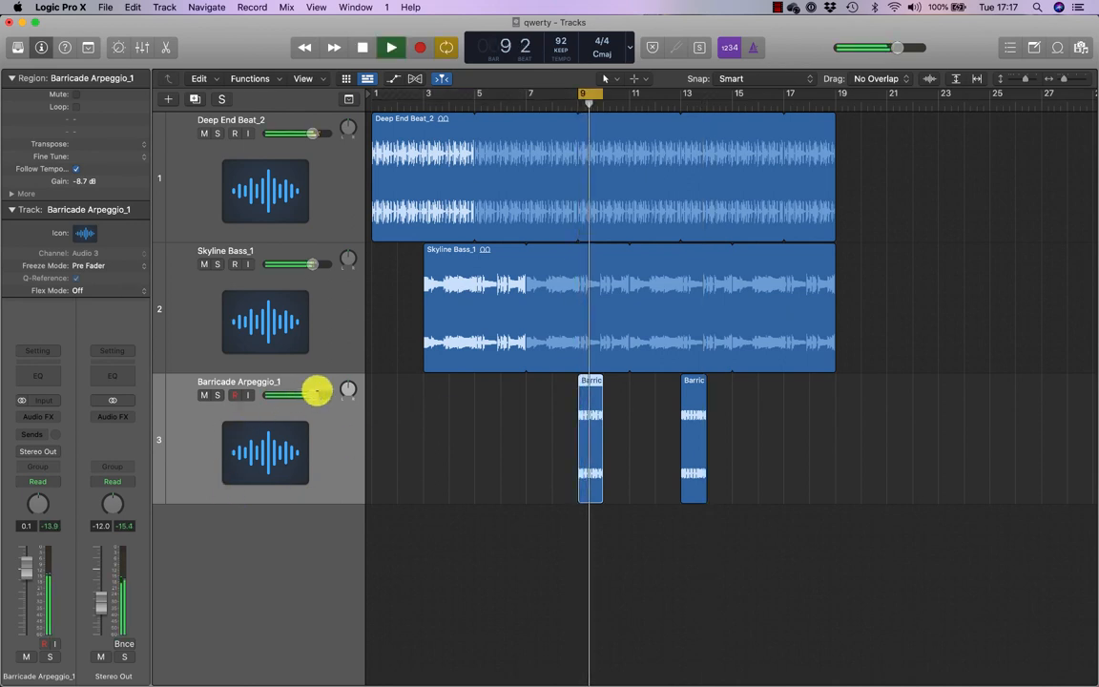